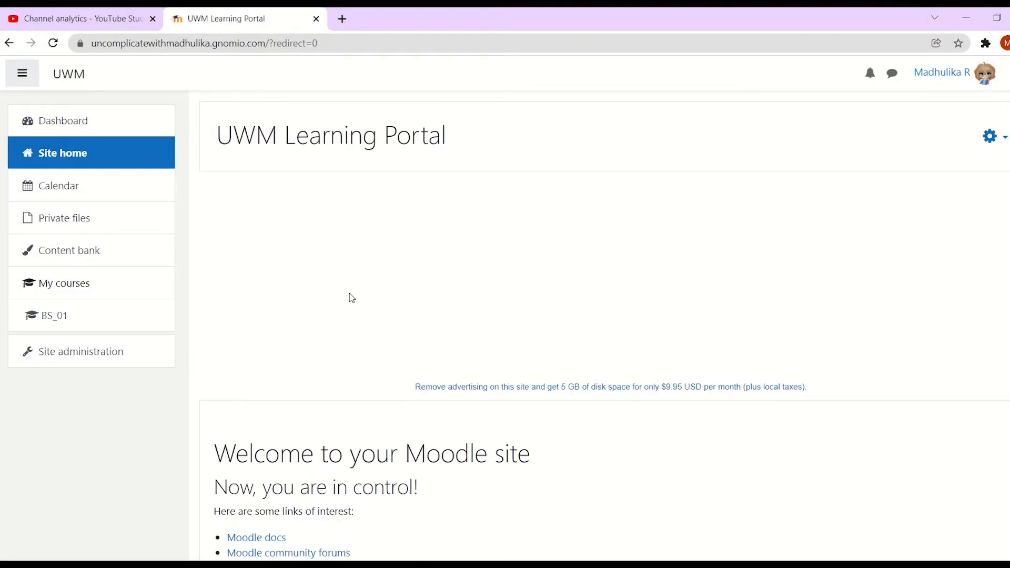
mouse_move(61, 315)
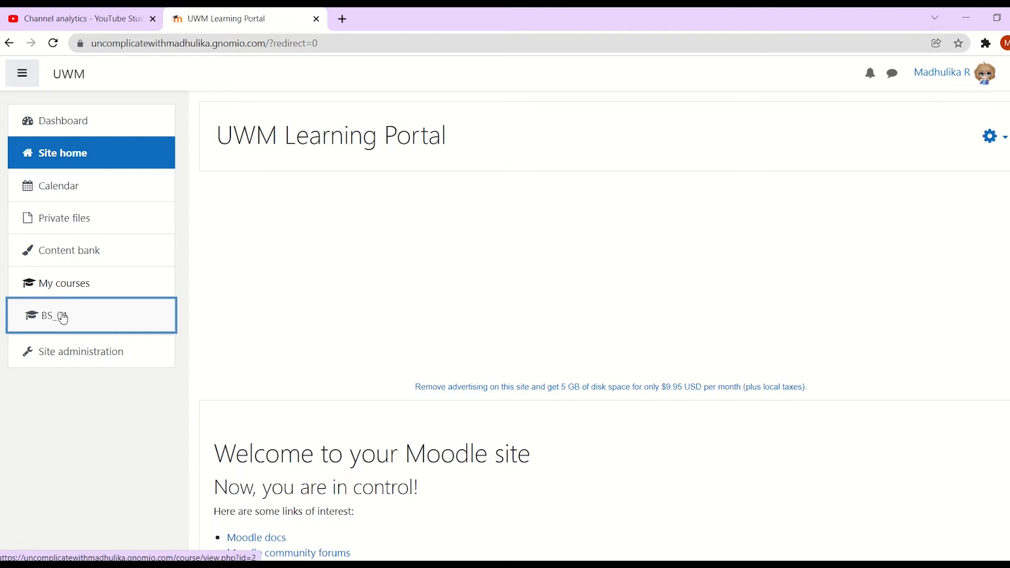
- Open the BS_01 Business Studies for Class XII course and browse its topics and outcomes
click(61, 316)
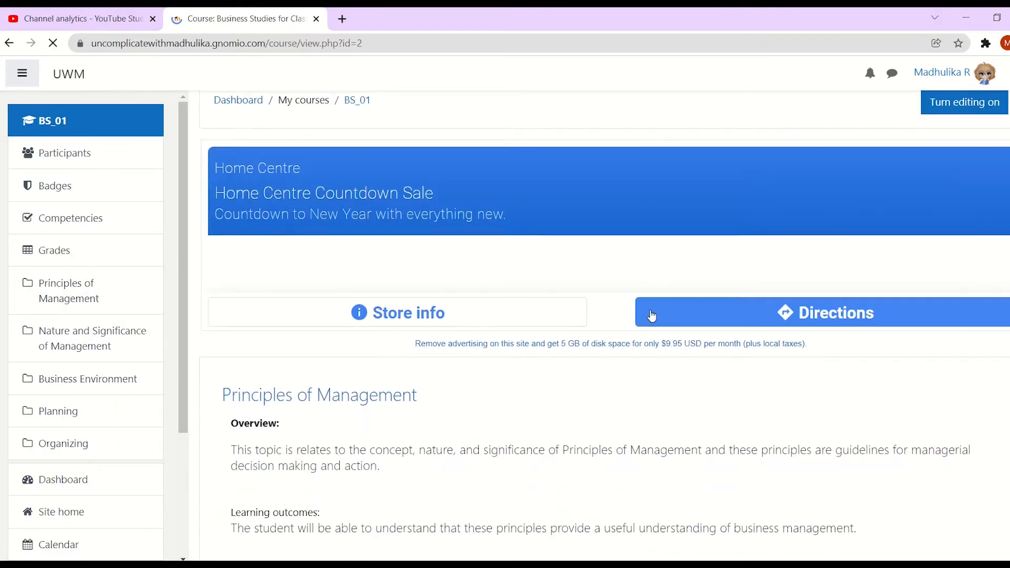
scroll(down, 3)
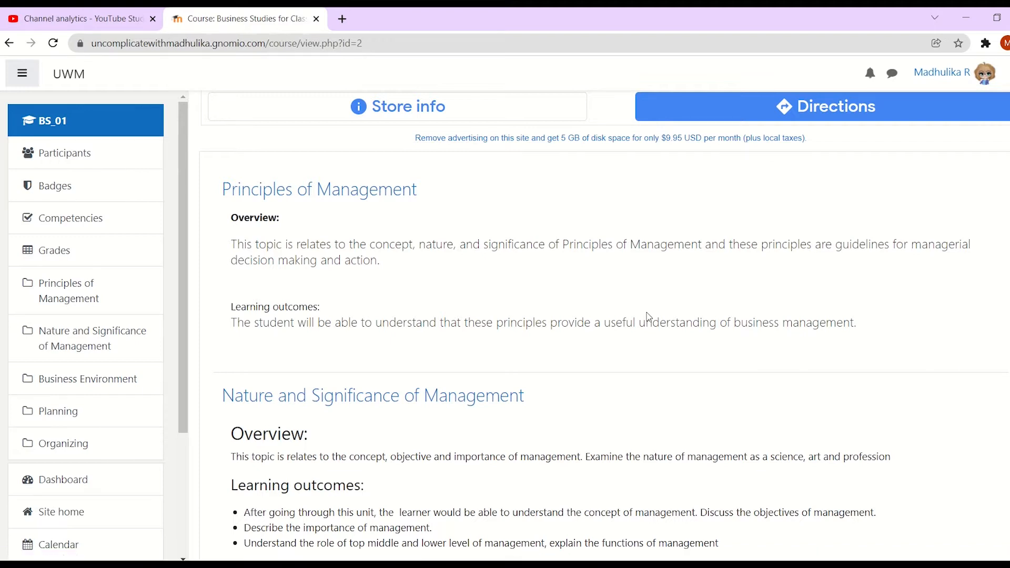
scroll(up, 3)
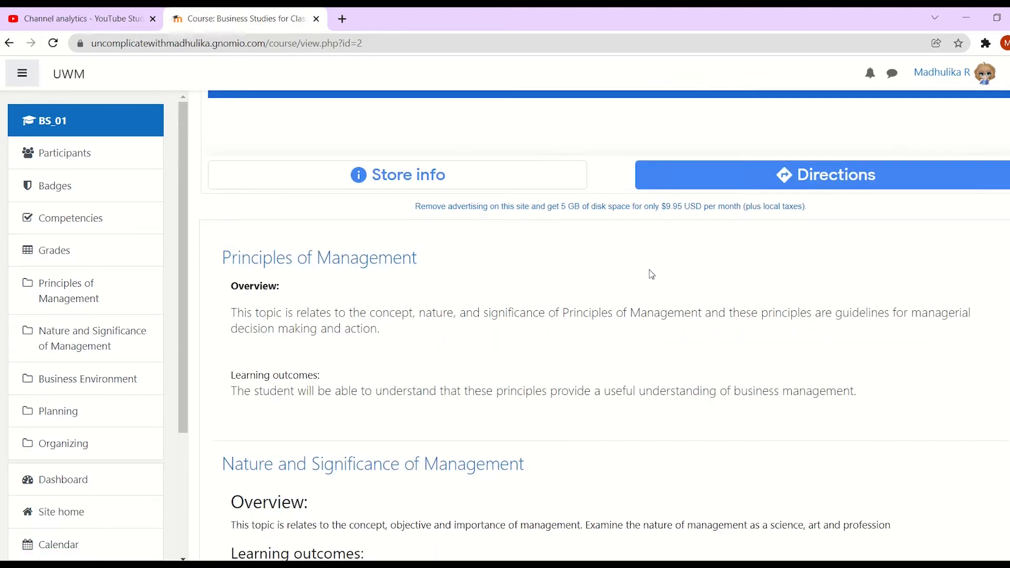
scroll(up, 3)
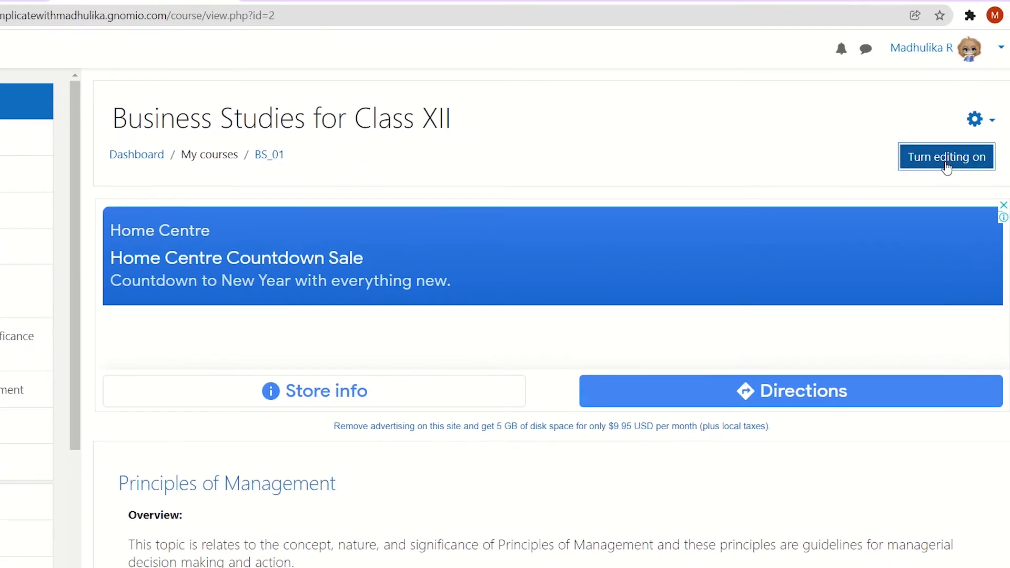
- Turn editing on and list resource types for adding to Principles of Management
click(947, 157)
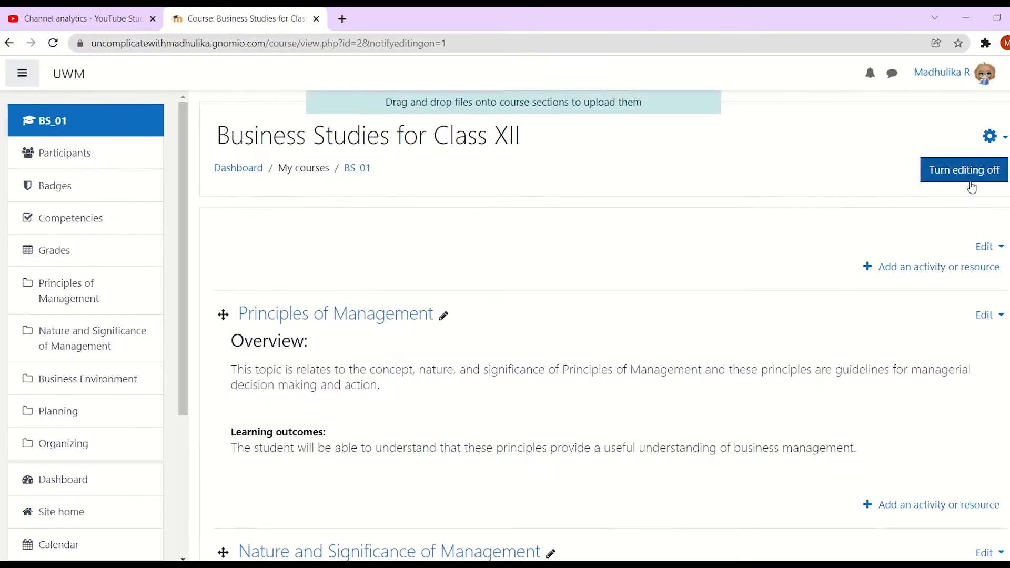
scroll(down, 3)
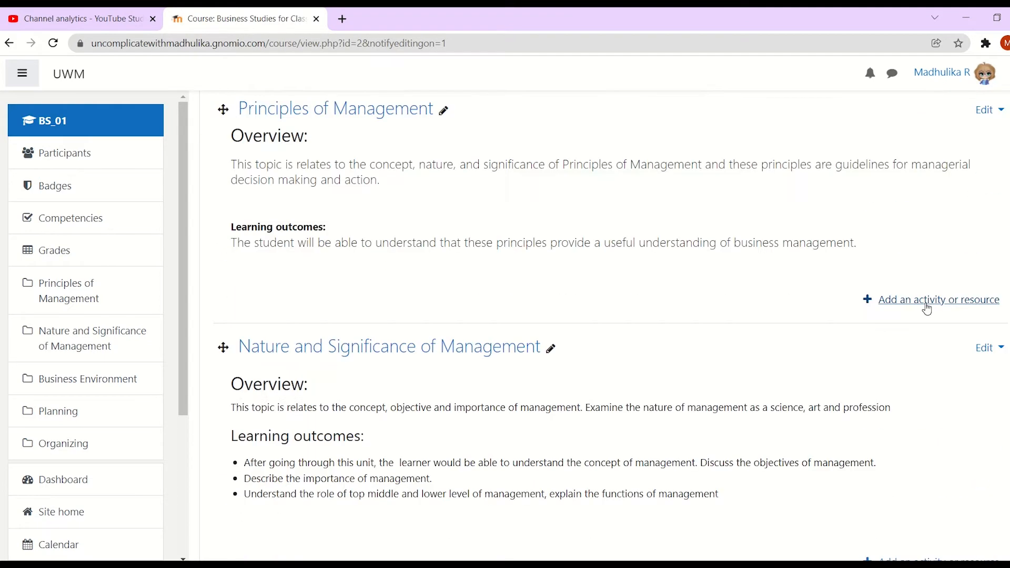
click(936, 299)
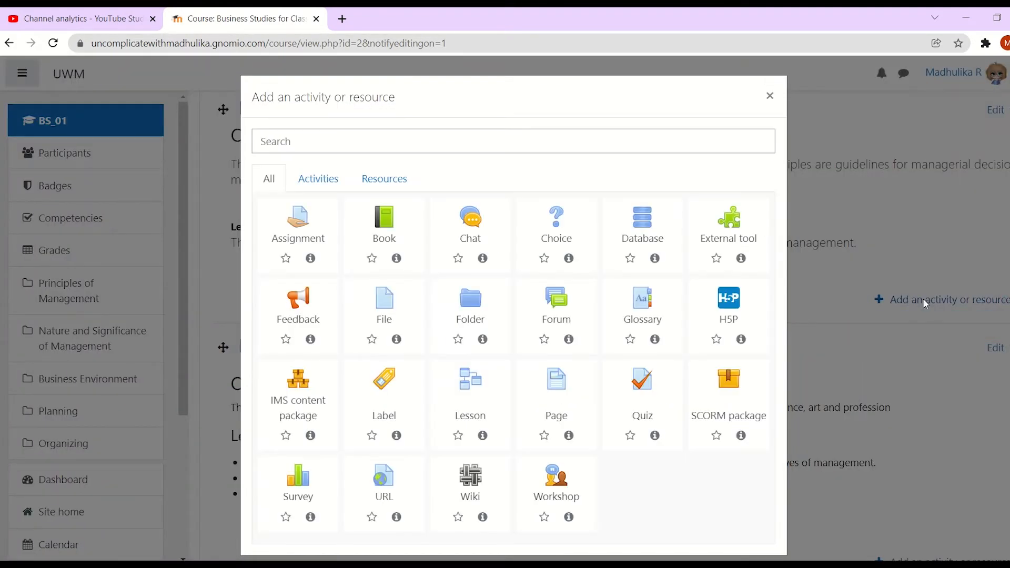
click(384, 178)
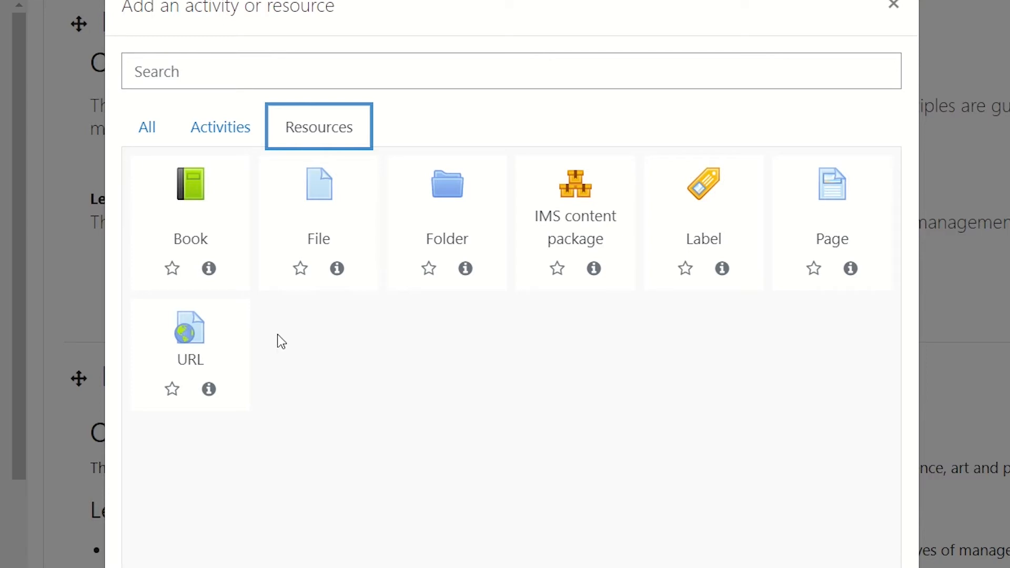
mouse_move(436, 218)
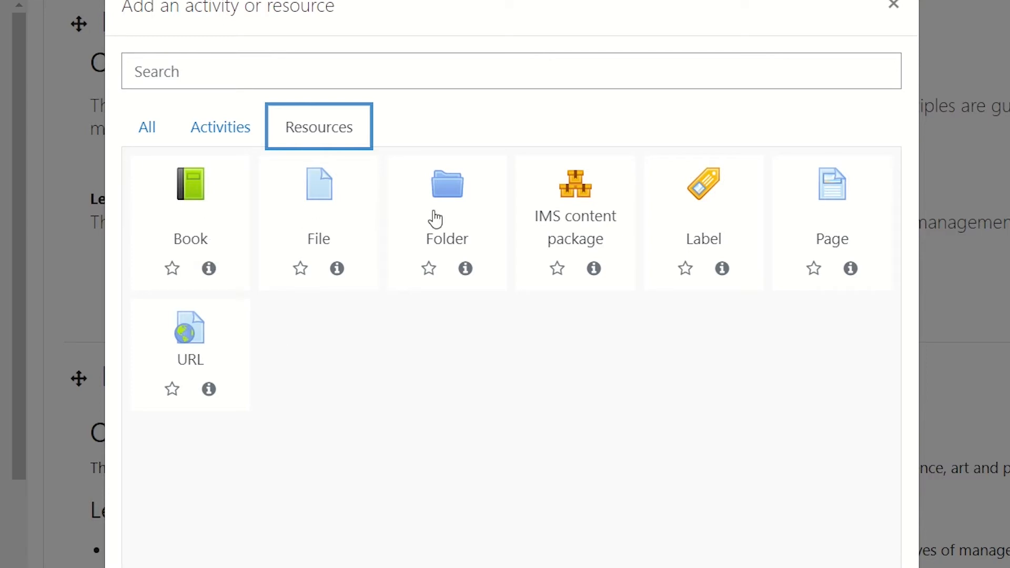
mouse_move(628, 261)
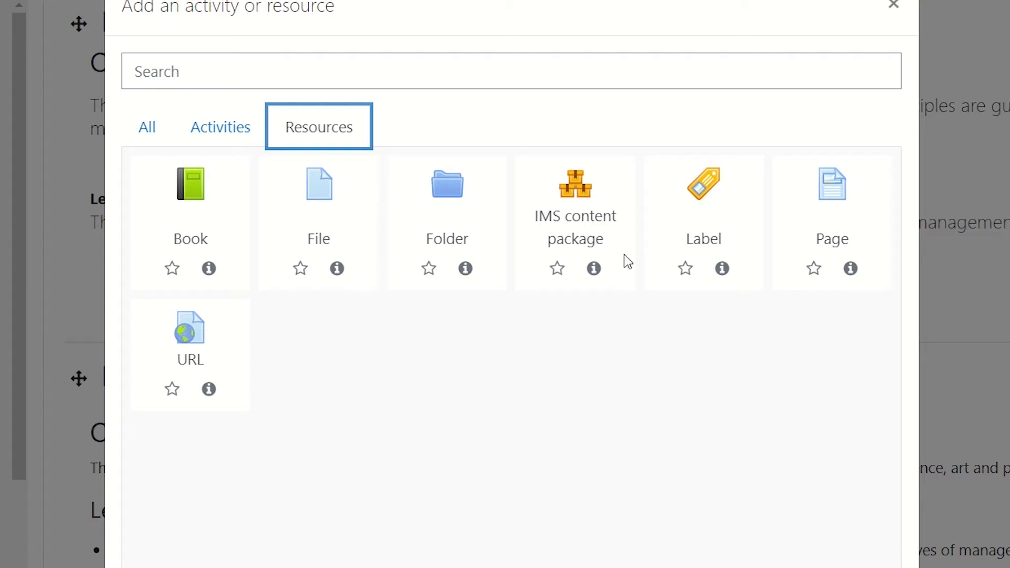
mouse_move(573, 310)
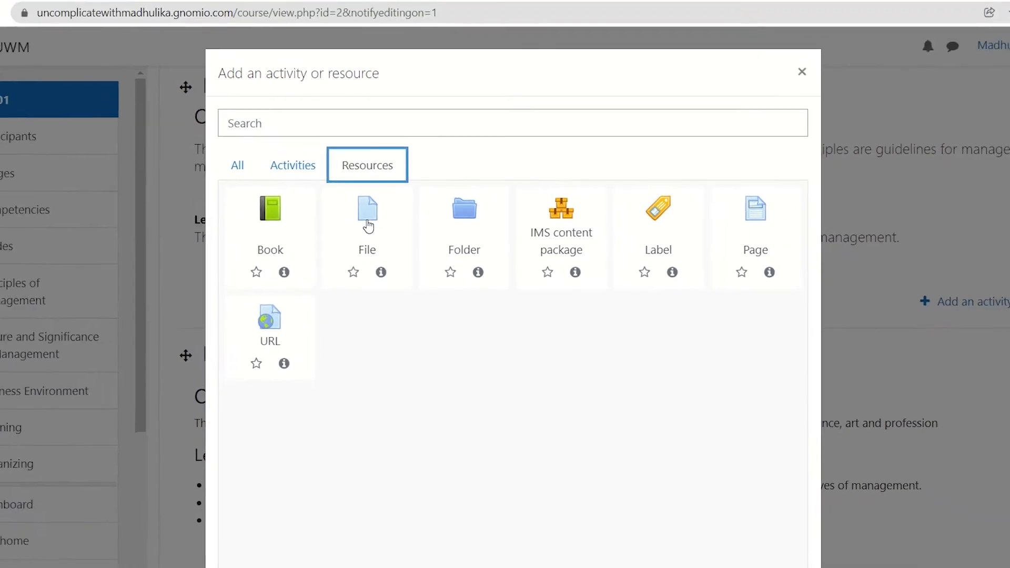
- Create a File resource 'Pre- Class Reading- Principles of Management' with a description shown on the course page
click(367, 217)
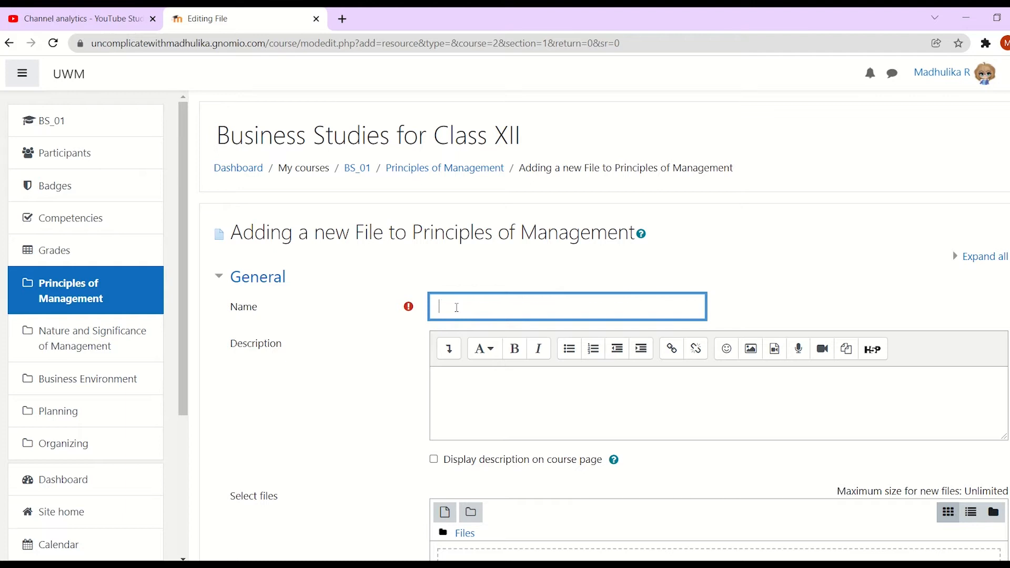
text(Pre- Class Reading- Principles of Management)
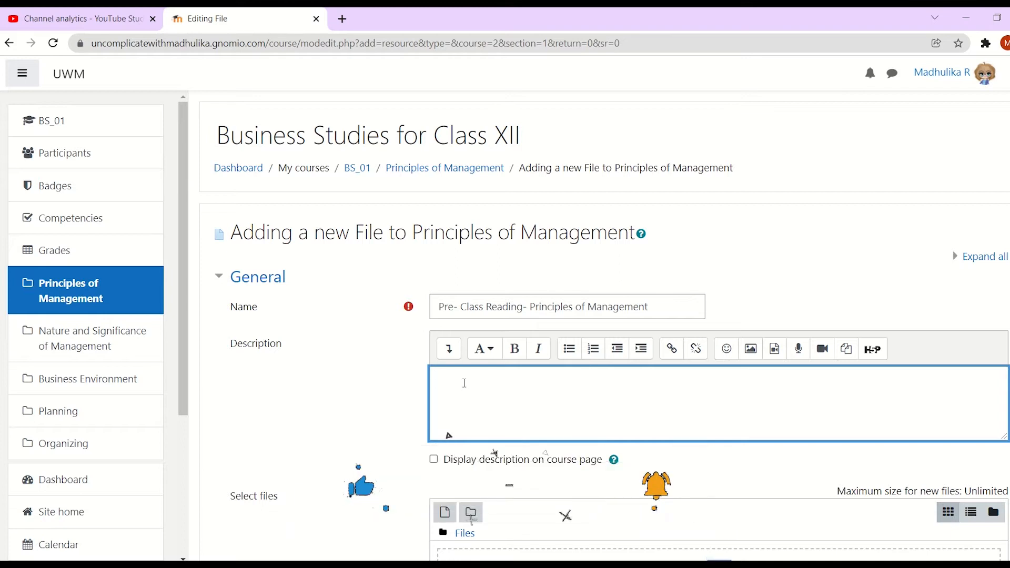
text(Please read the principl)
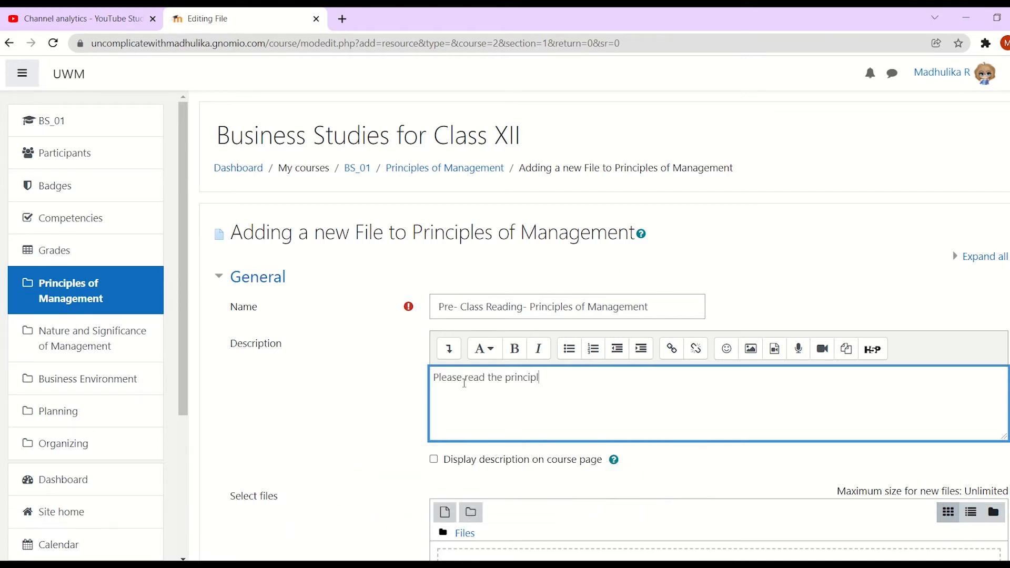
text(es of management before coming to)
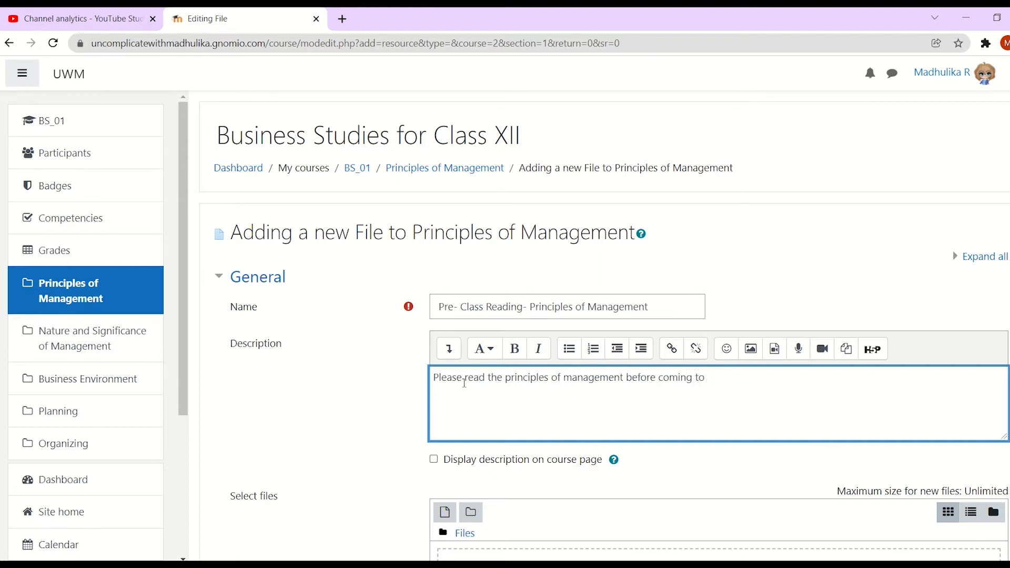
text(class.)
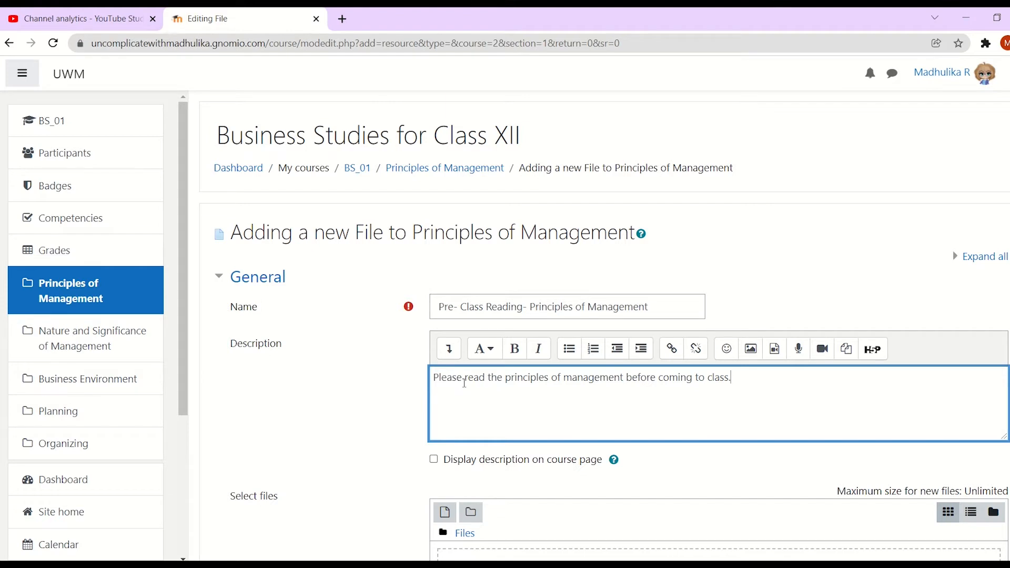
click(434, 391)
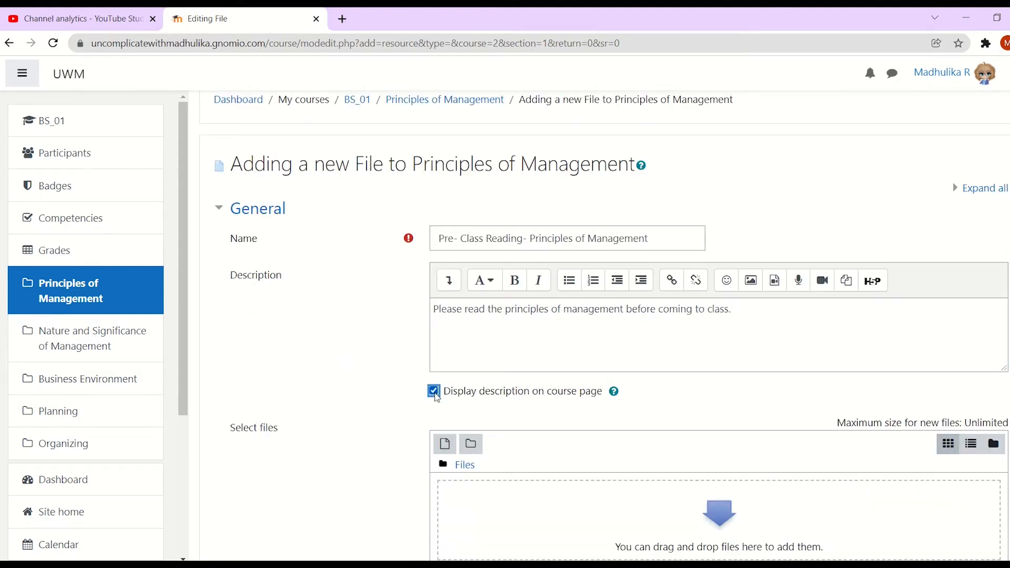
mouse_move(613, 391)
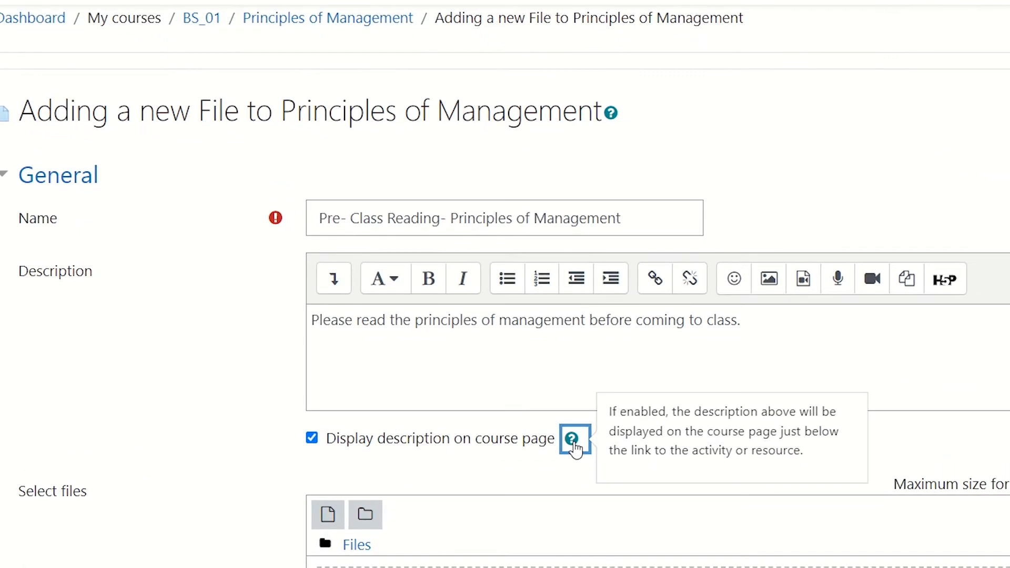
mouse_move(678, 425)
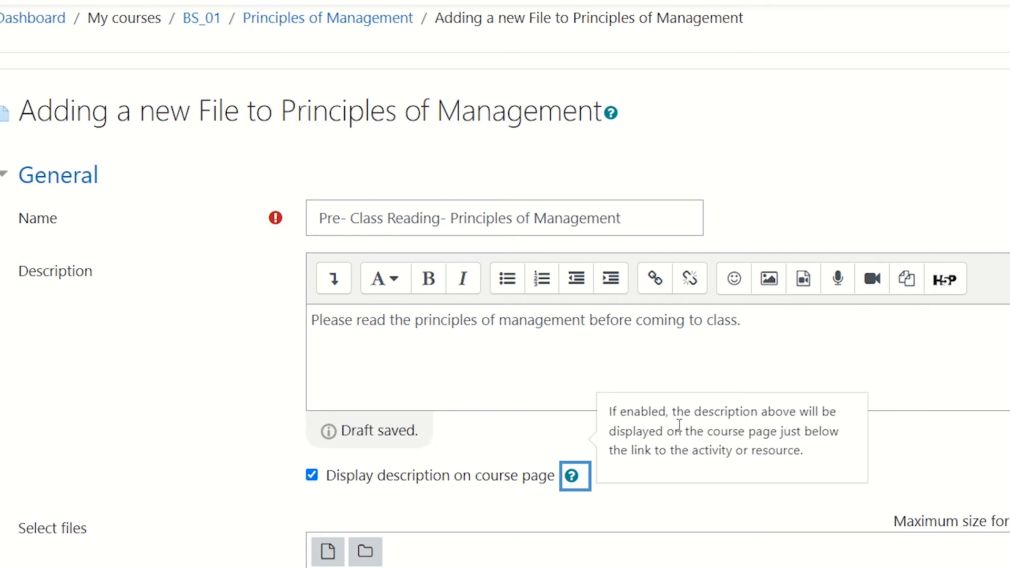
scroll(down, 3)
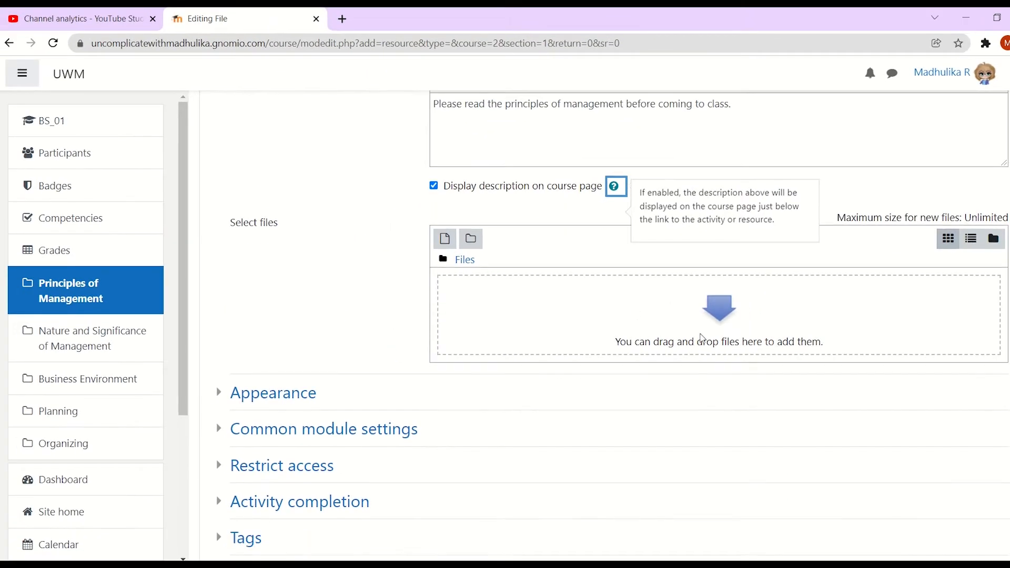
- Upload 'principles of mgmt v1.pdf' as the resource's file
click(444, 239)
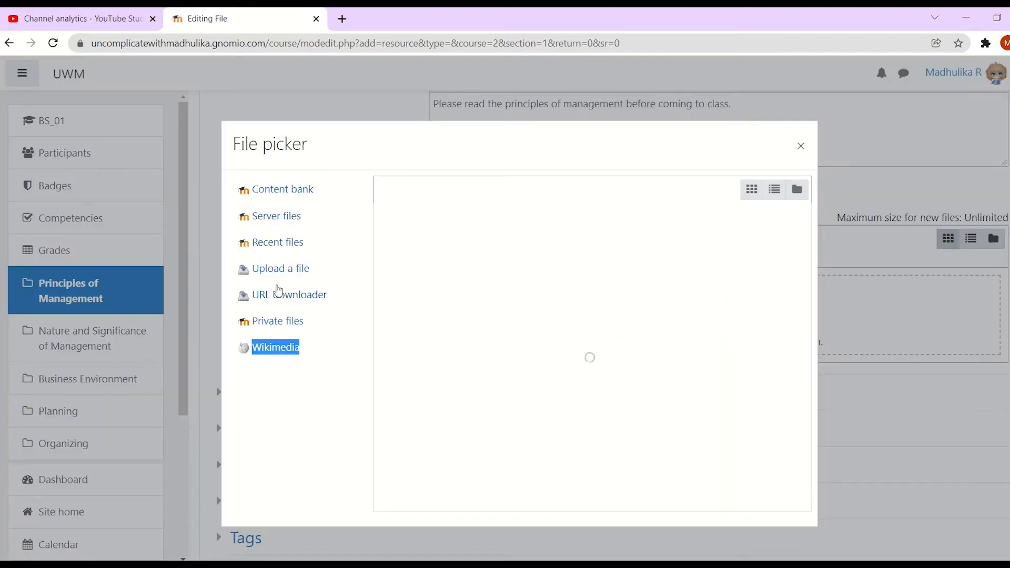
mouse_move(280, 269)
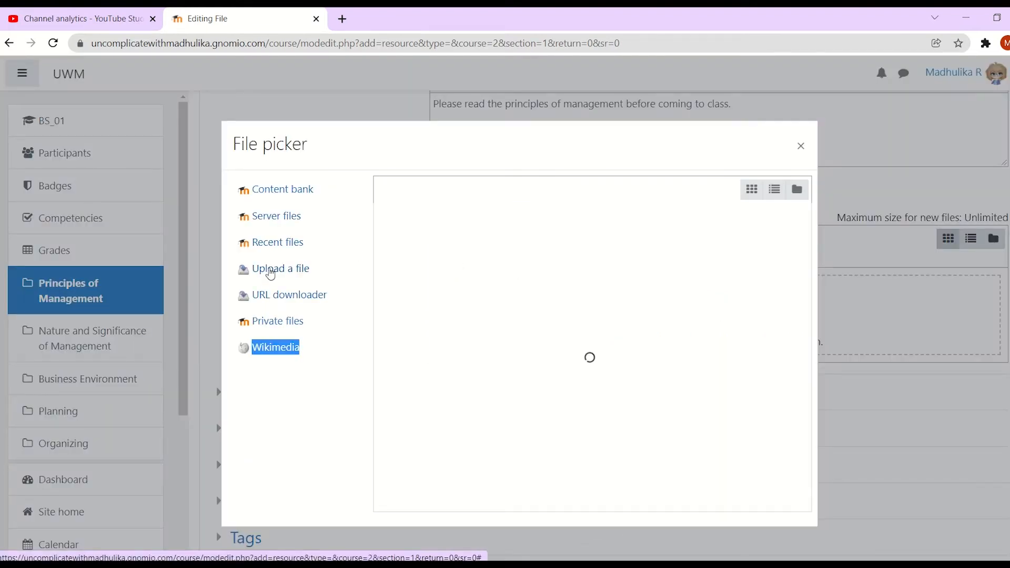
mouse_move(290, 248)
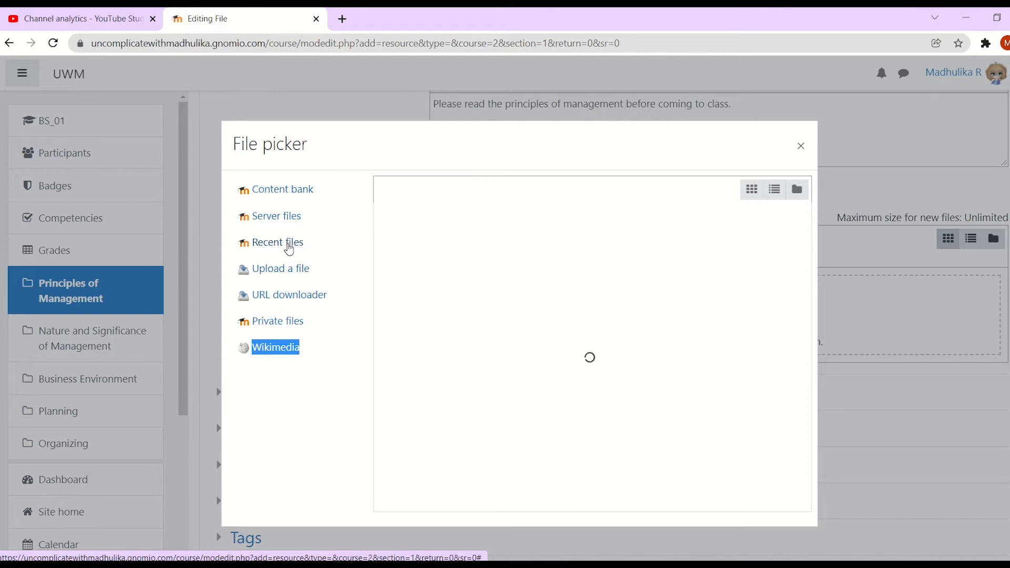
click(281, 268)
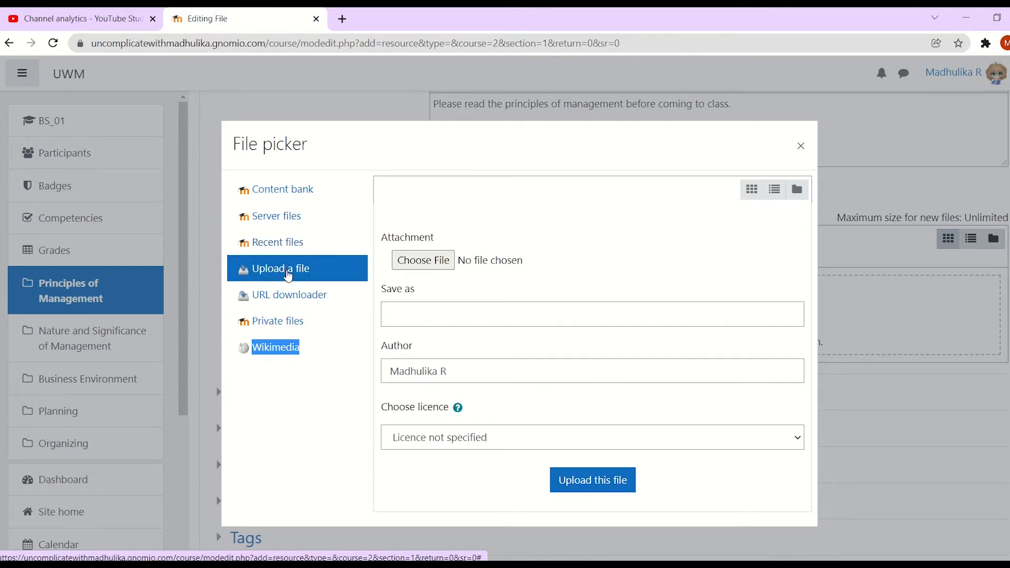
mouse_move(256, 271)
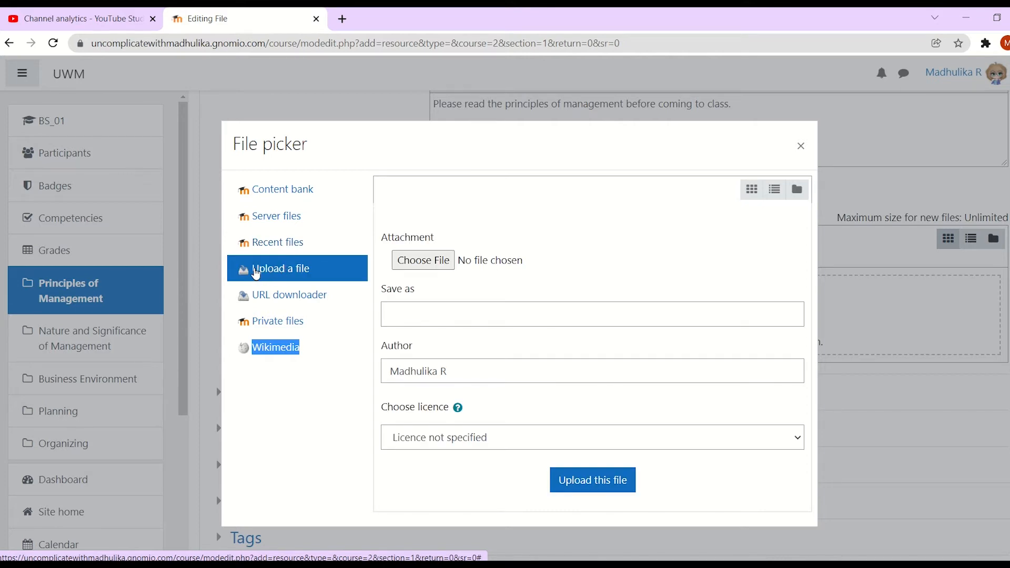
click(422, 259)
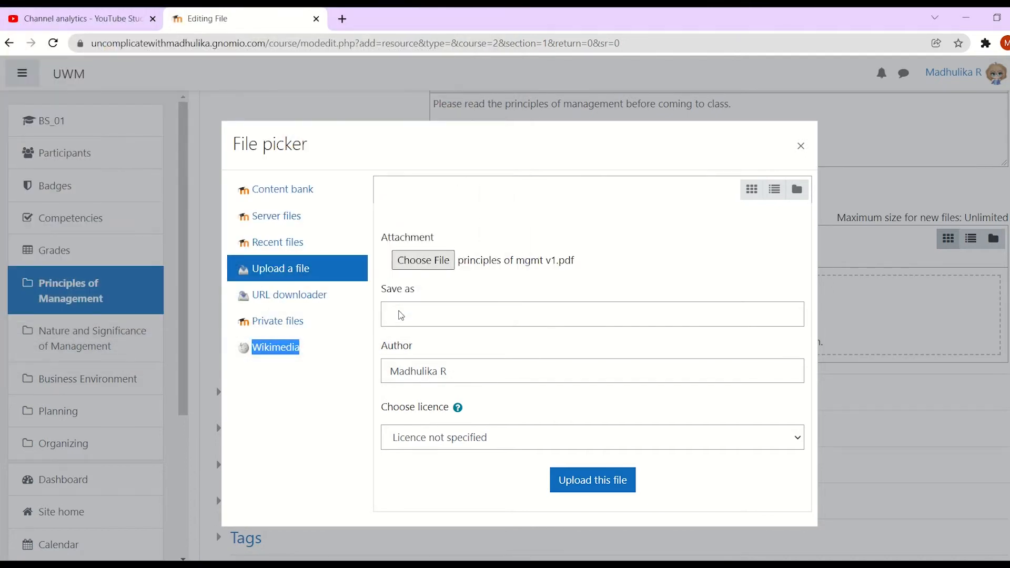
mouse_move(461, 525)
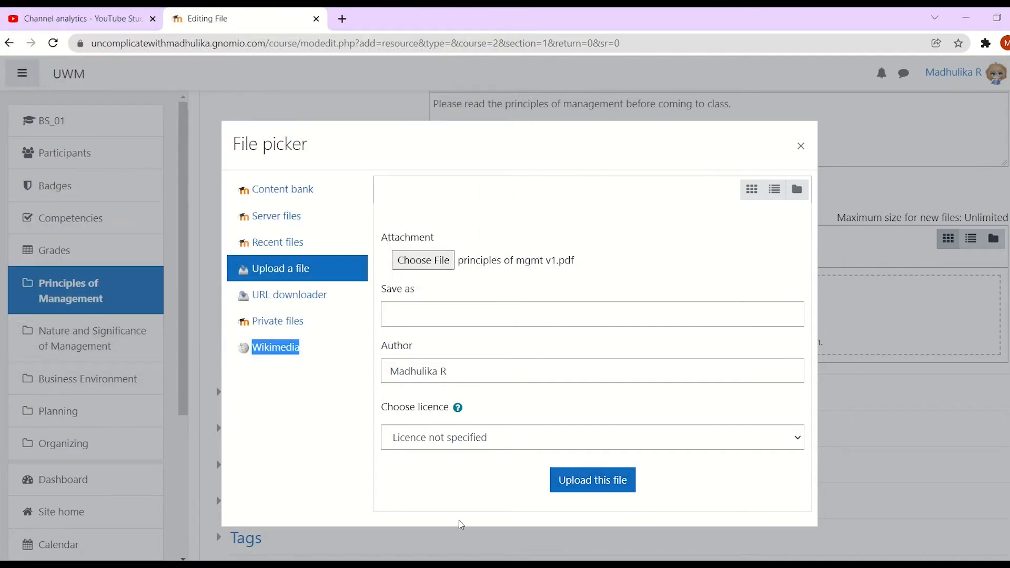
click(592, 480)
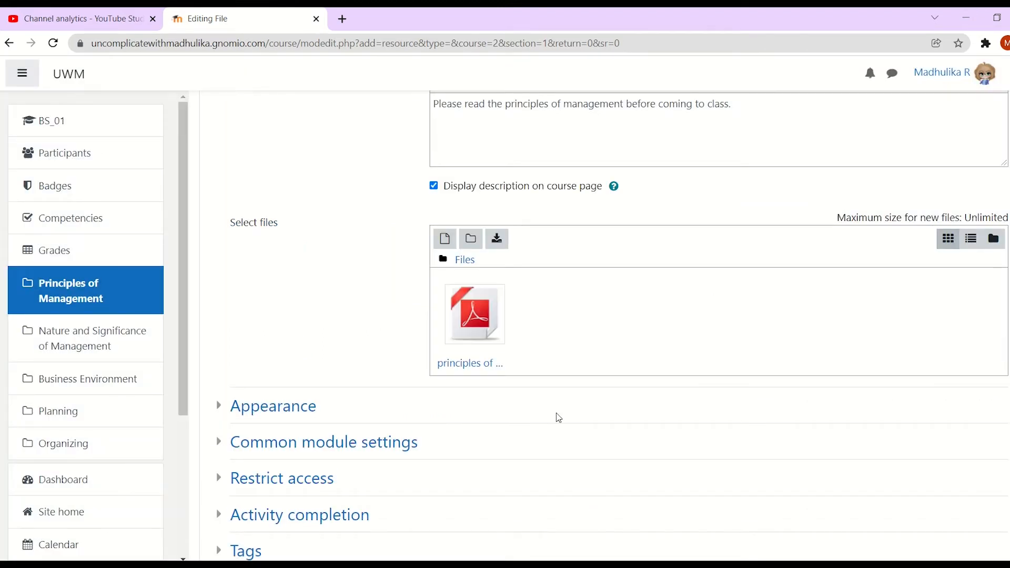
- Set Completion tracking to 'Do not indicate activity completion' with no expected completion date
scroll(down, 3)
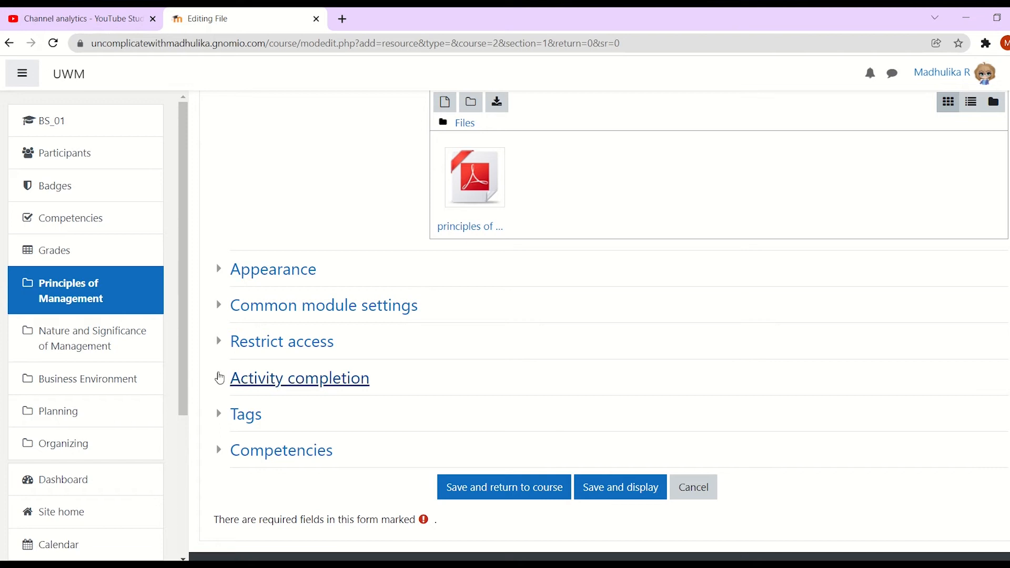
mouse_move(218, 393)
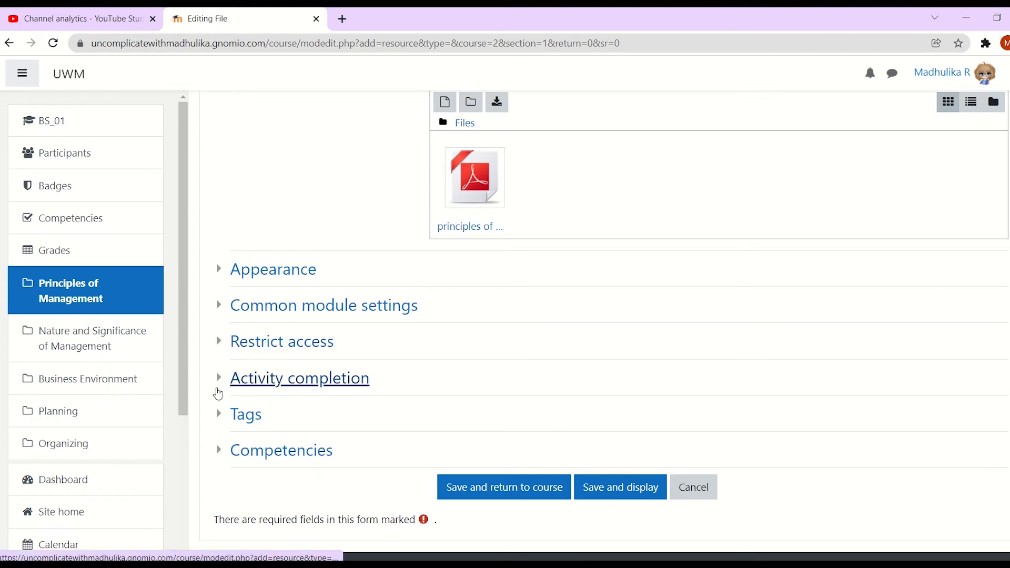
click(299, 379)
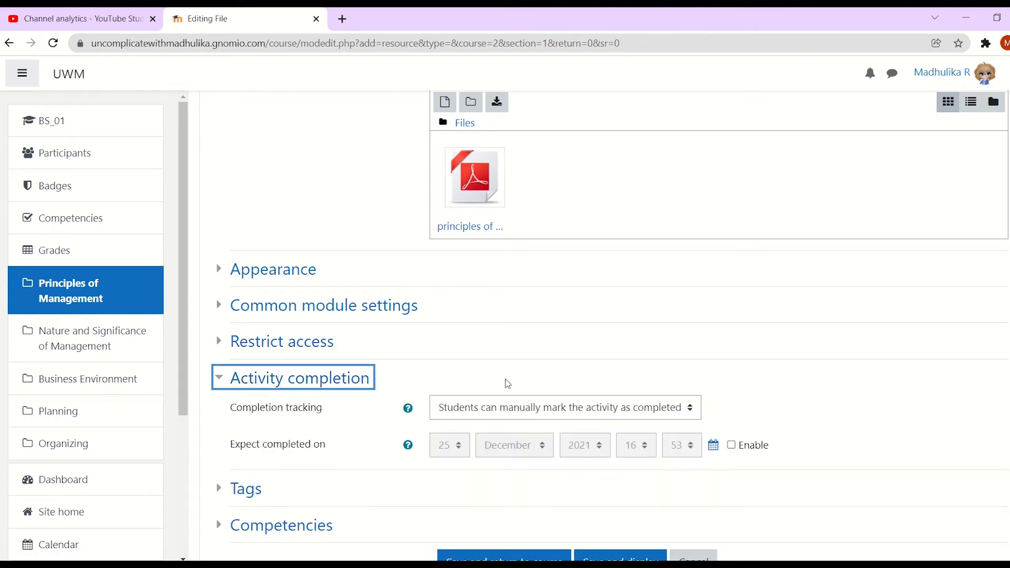
mouse_move(270, 449)
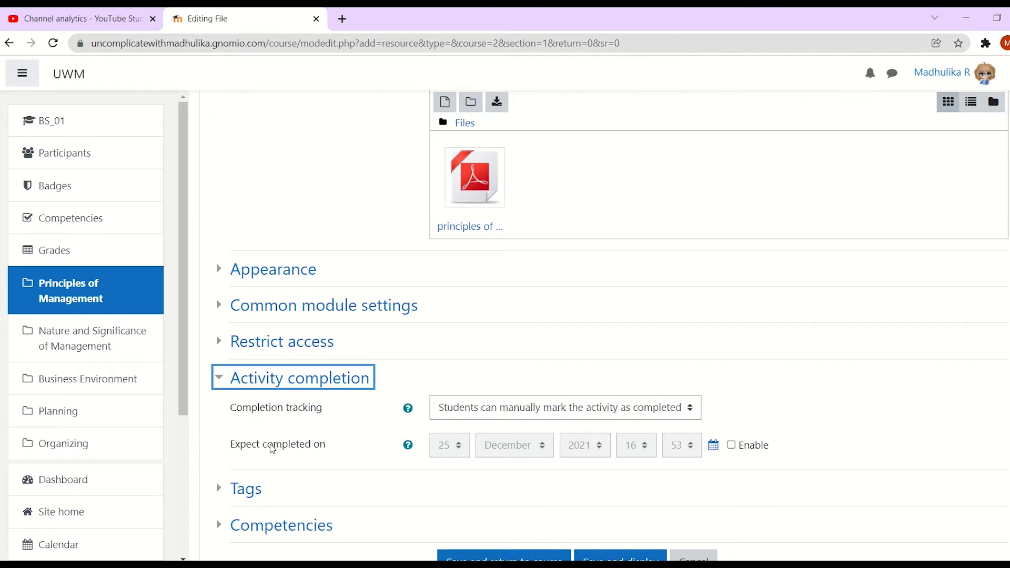
mouse_move(787, 441)
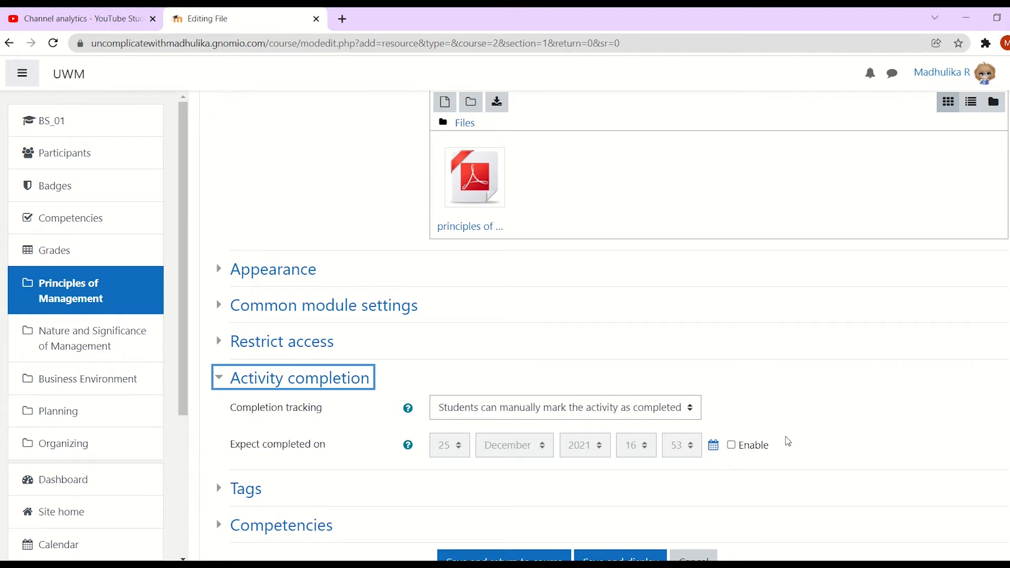
click(731, 445)
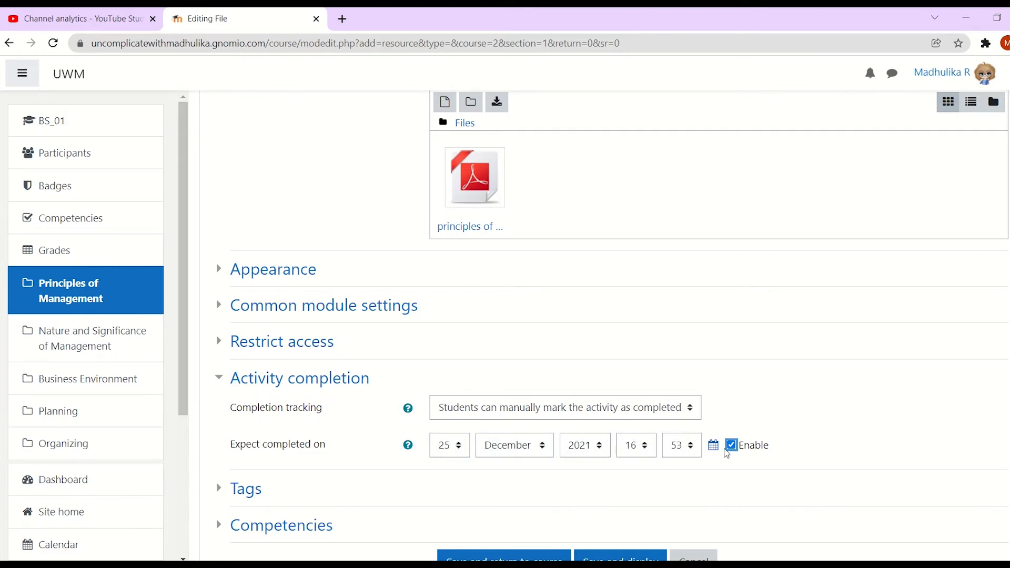
click(564, 407)
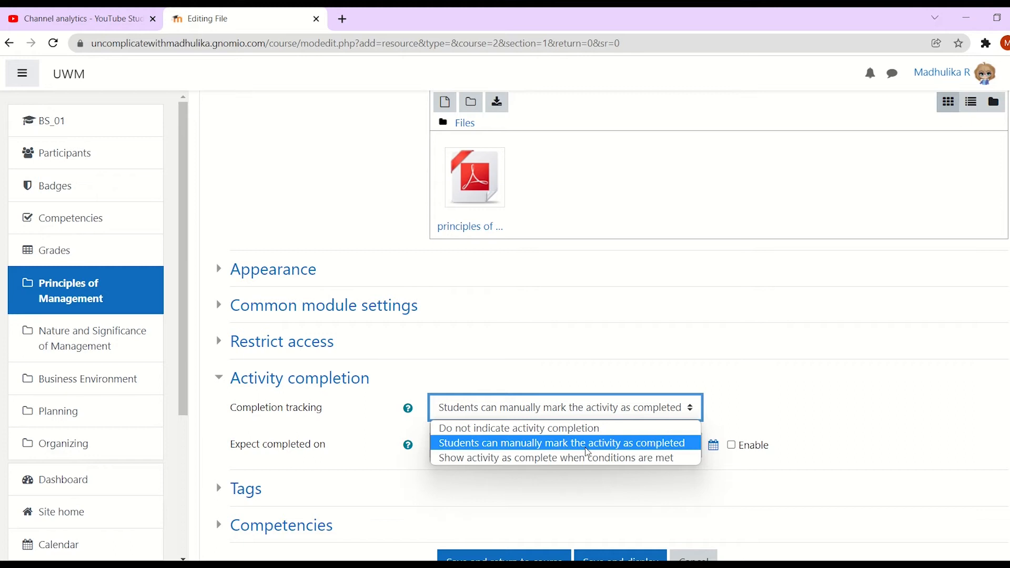
mouse_move(556, 457)
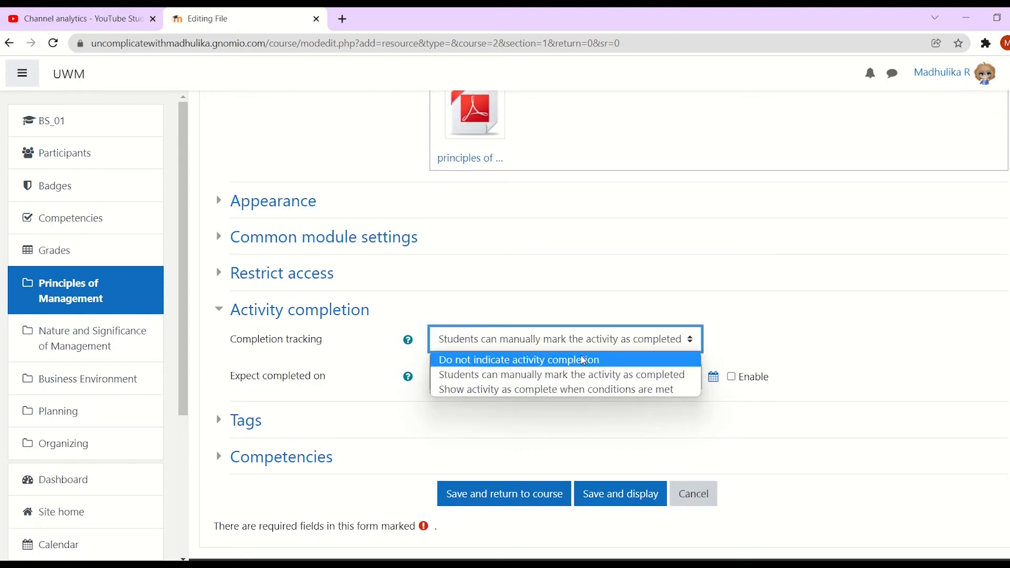
click(518, 359)
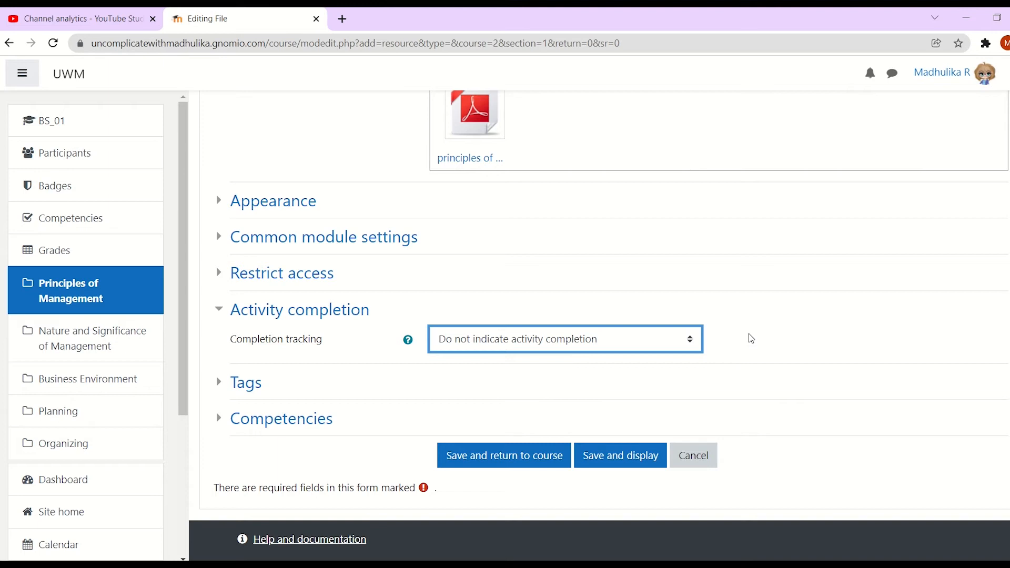
click(564, 339)
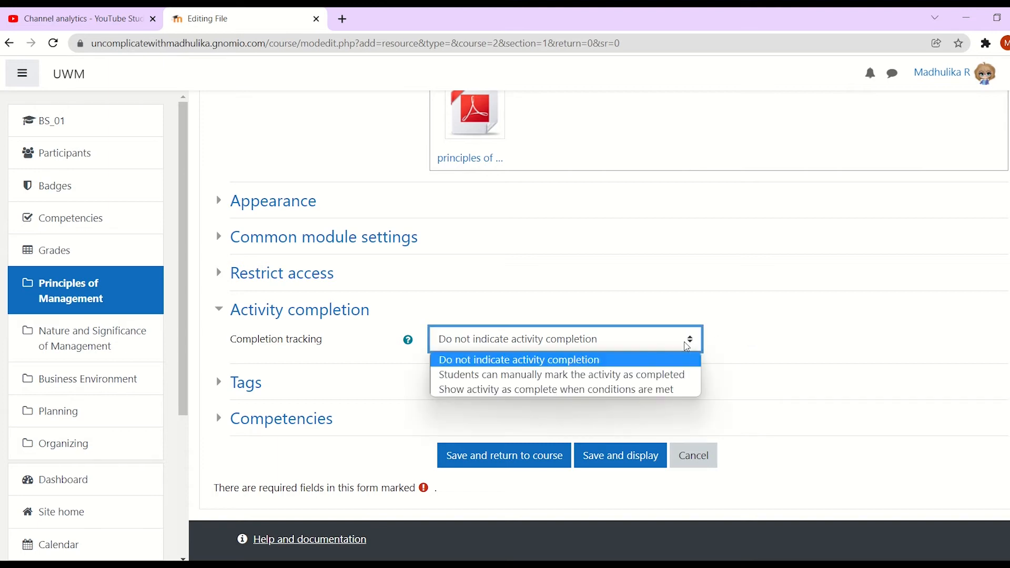
mouse_move(729, 339)
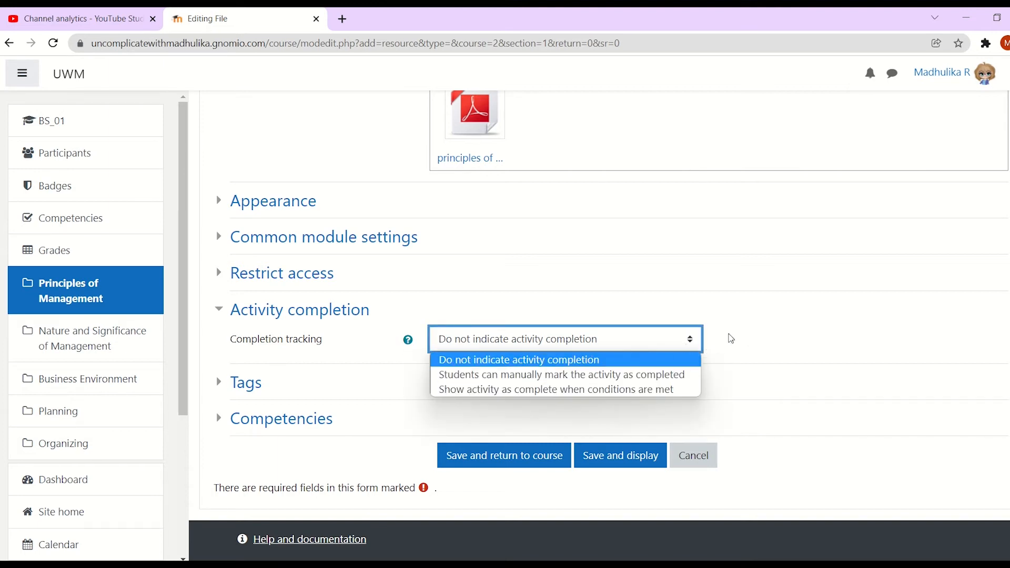
click(519, 360)
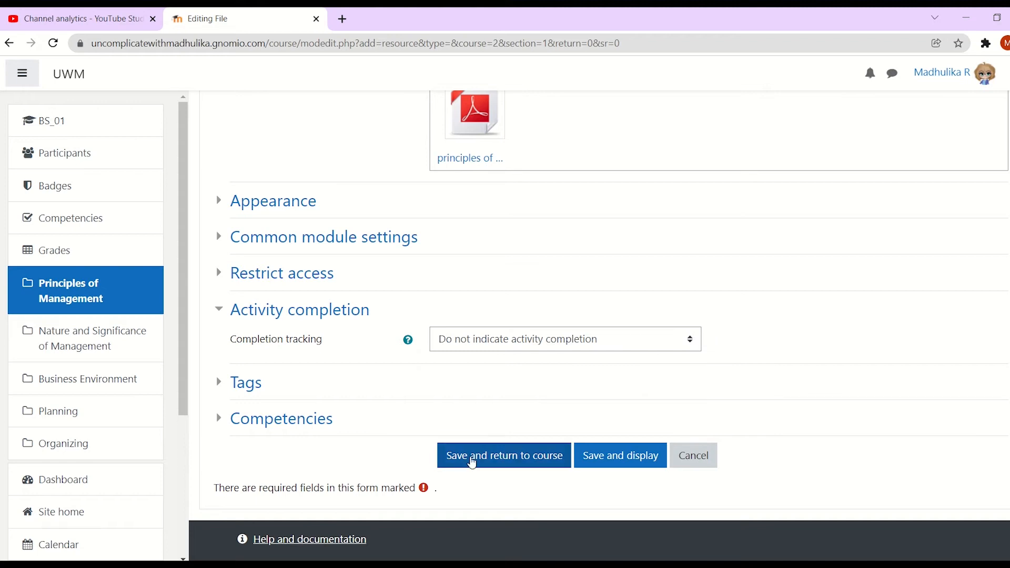
- Save the resource, return to the course, and turn editing off
click(503, 456)
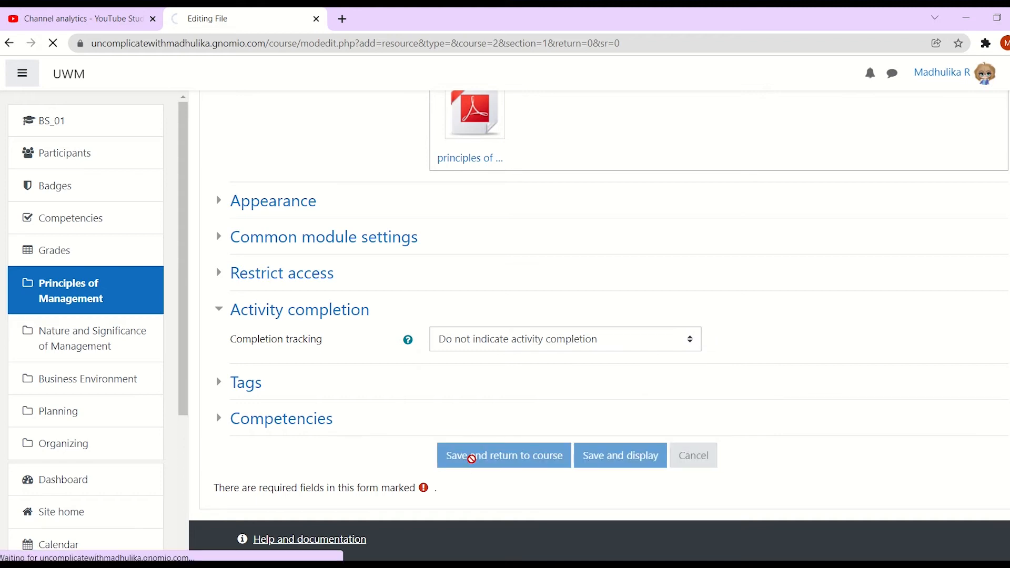
click(503, 456)
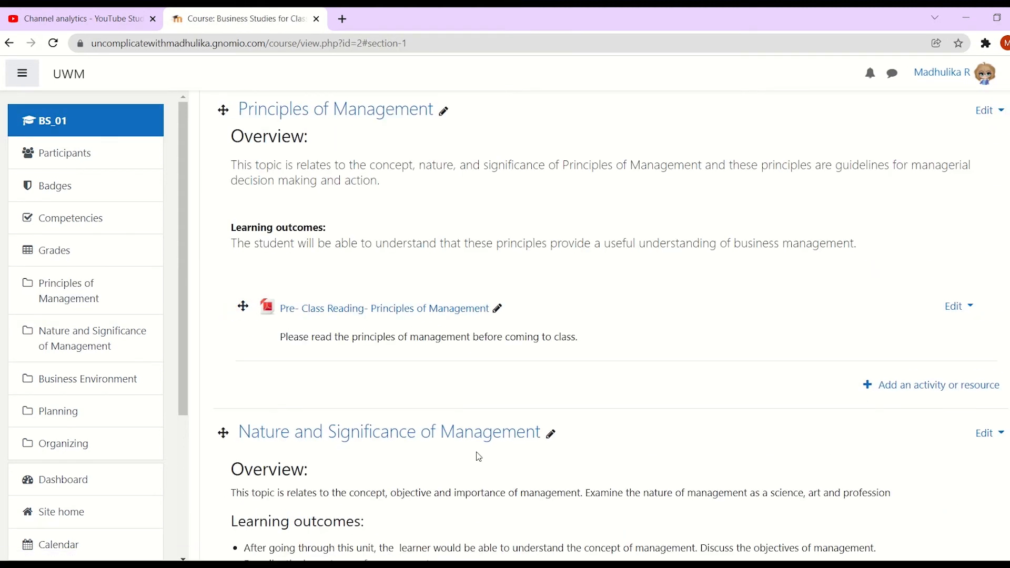
mouse_move(364, 320)
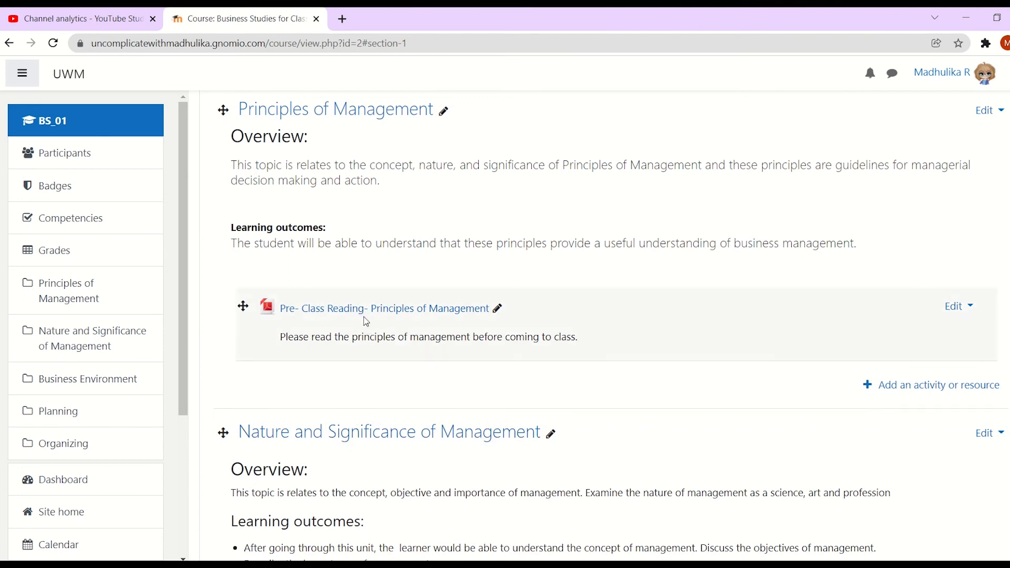
scroll(up, 3)
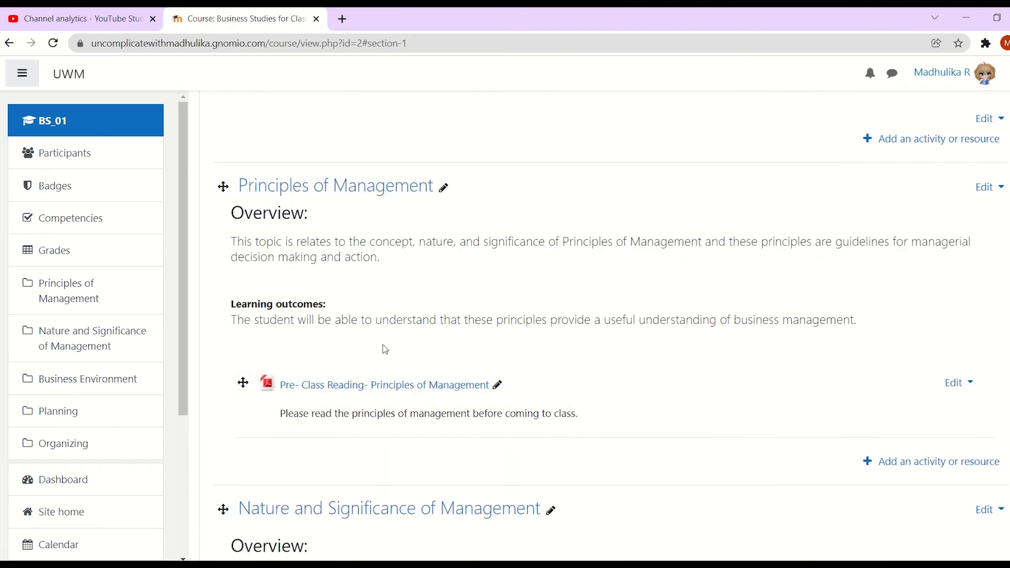
scroll(up, 3)
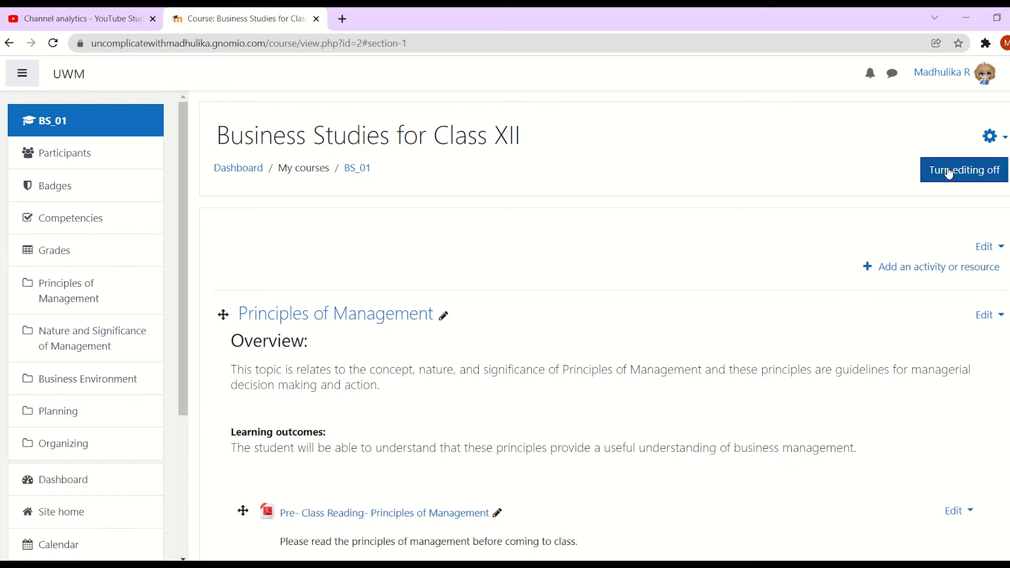
click(964, 170)
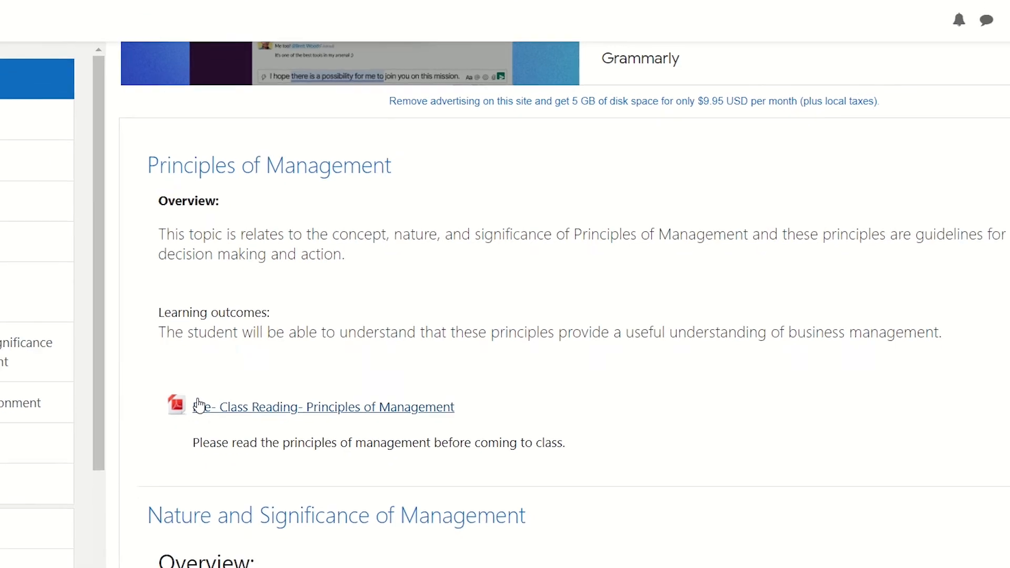
- Switch role to Student and open the Pre- Class Reading resource
scroll(up, 3)
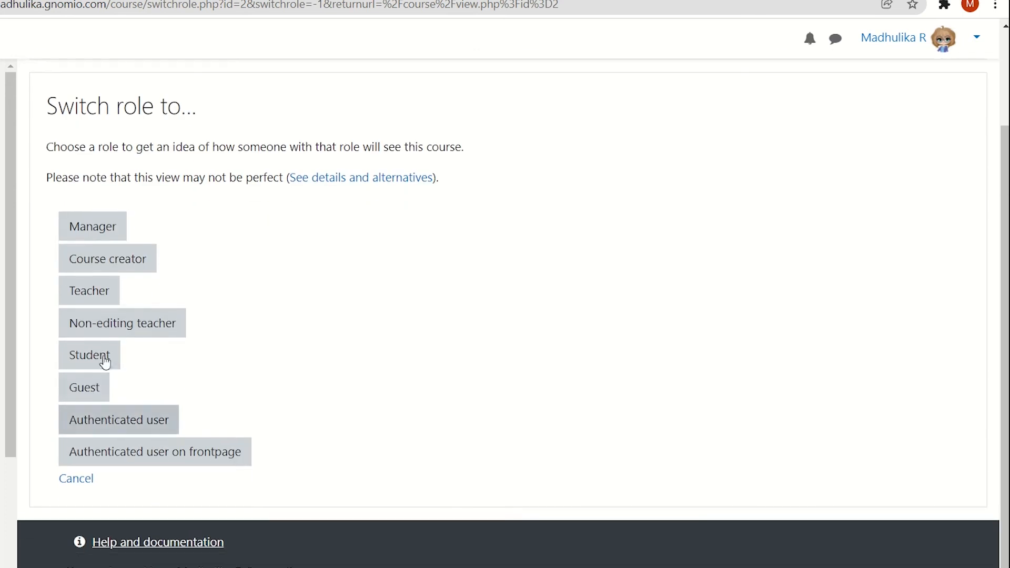
click(89, 355)
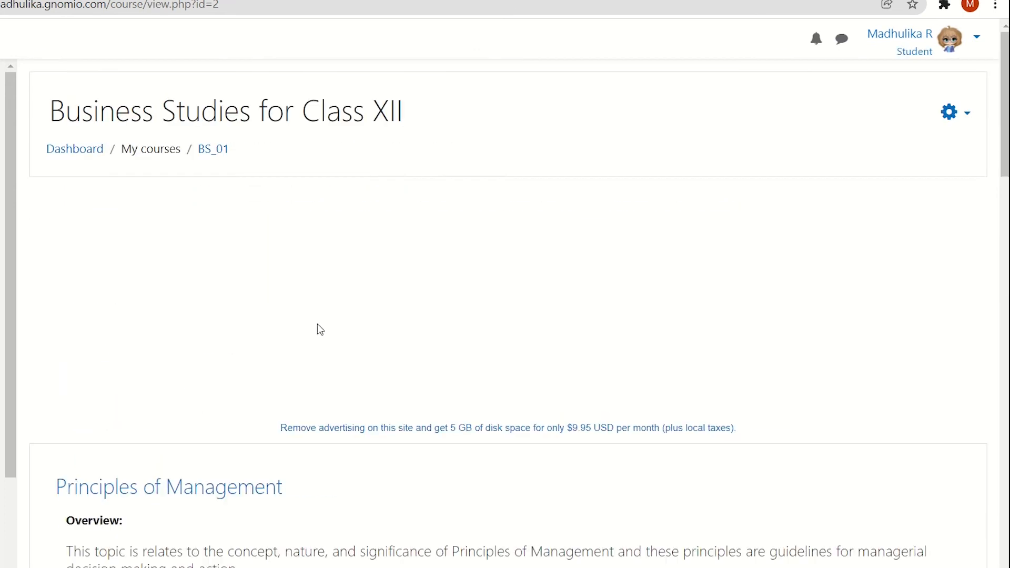
scroll(down, 3)
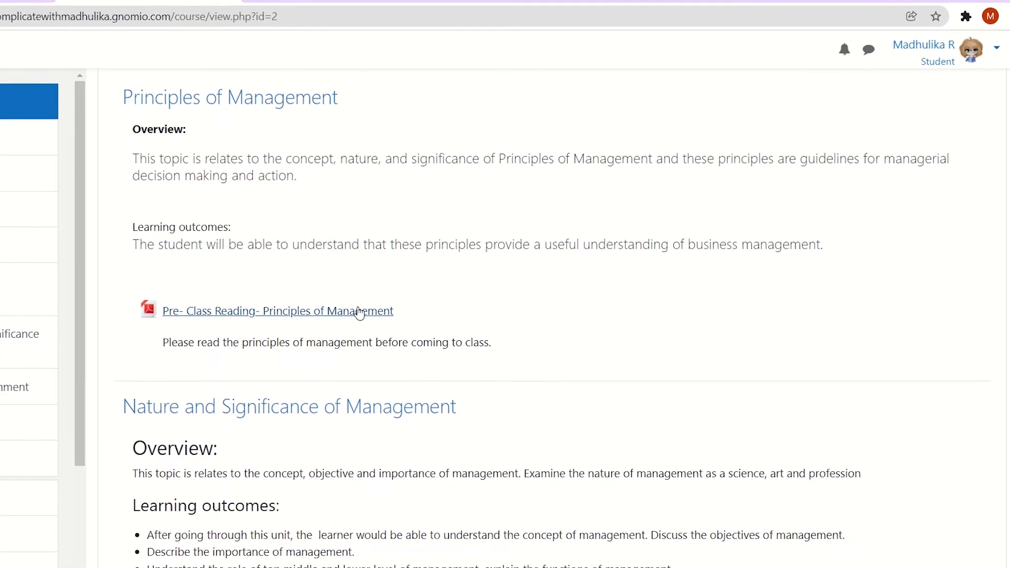
click(277, 310)
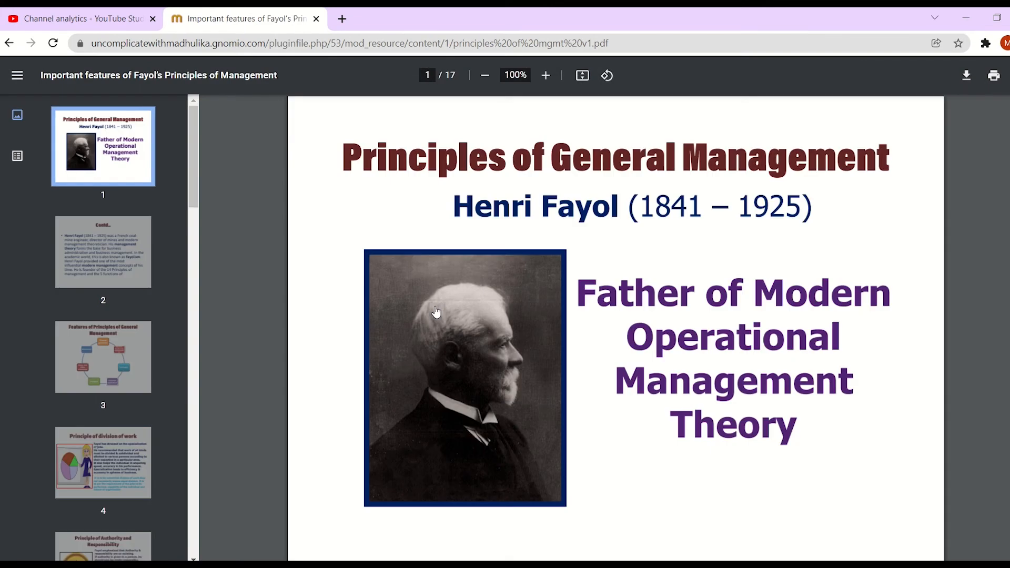
- Scroll through the Fayol principles PDF slides, then go back to the course page
click(103, 356)
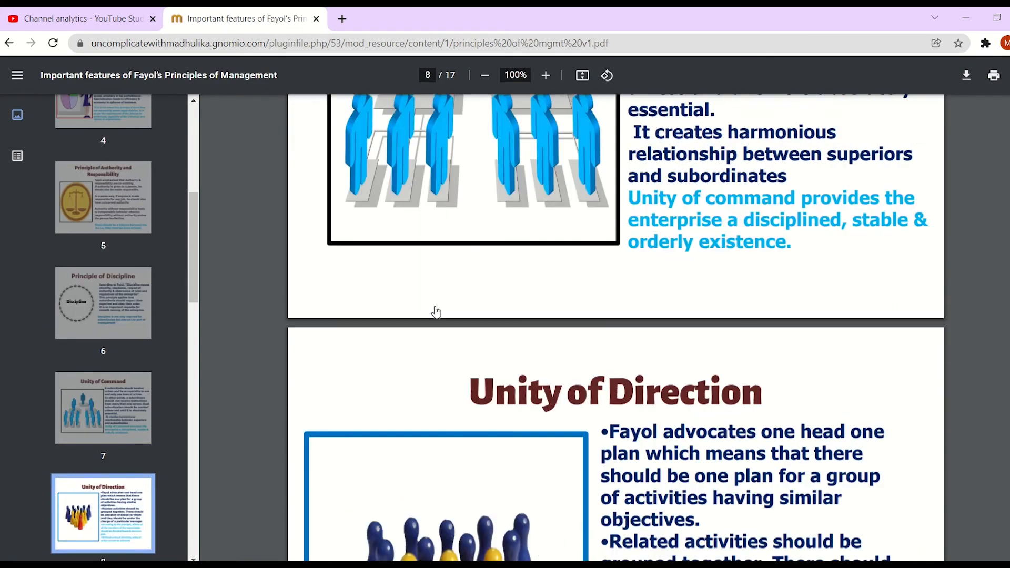
scroll(down, 3)
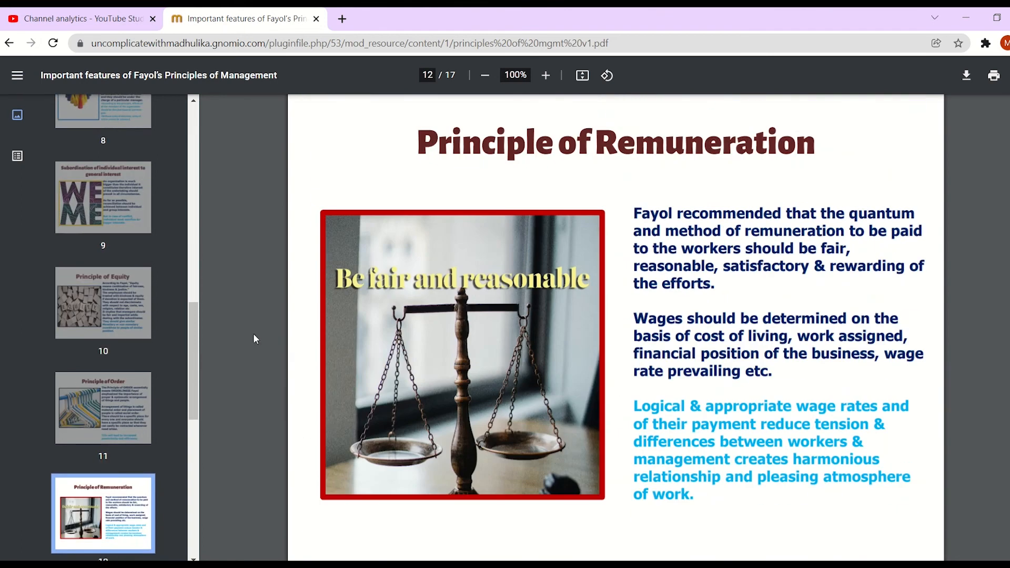
scroll(up, 3)
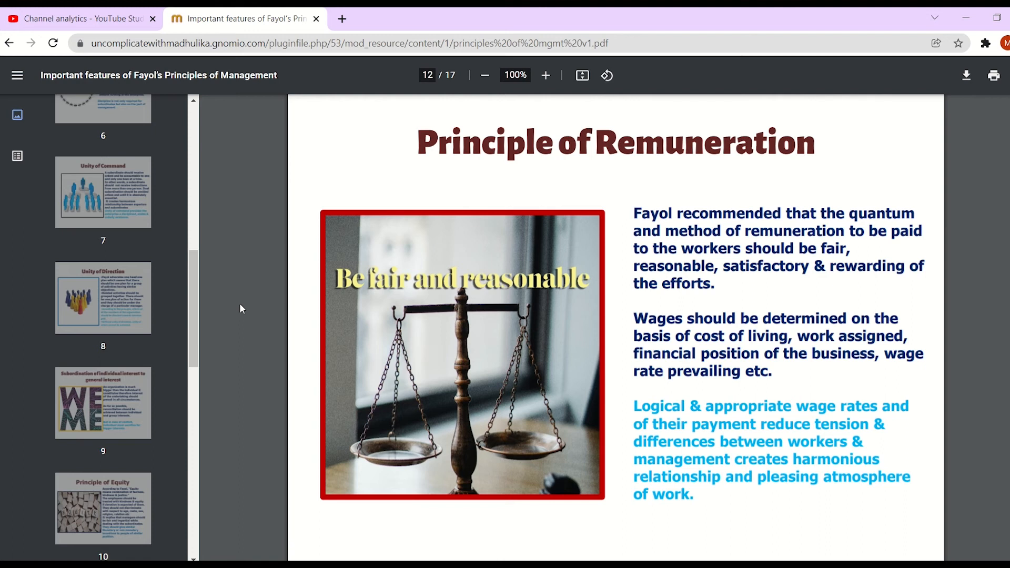
mouse_move(9, 43)
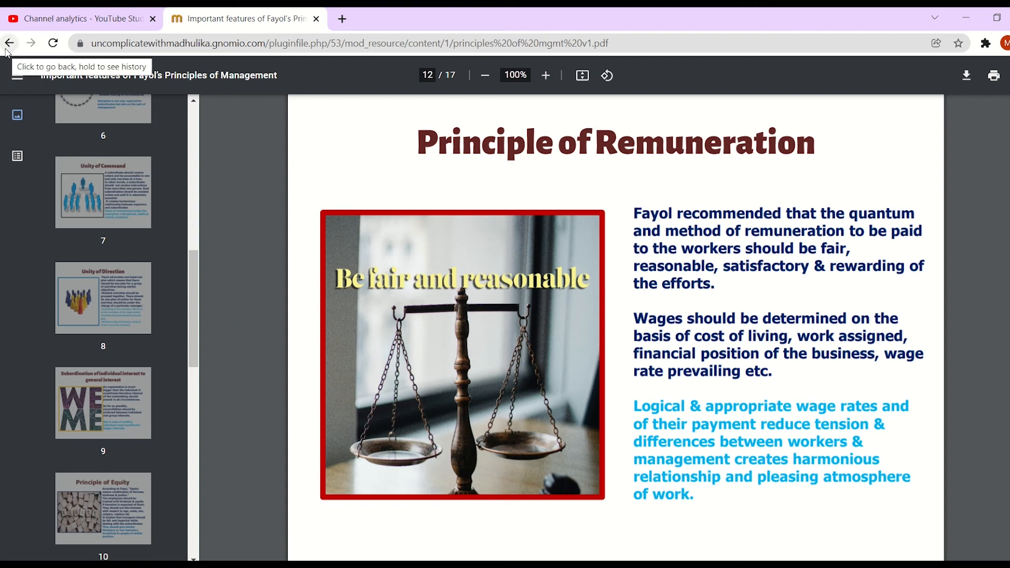
click(9, 43)
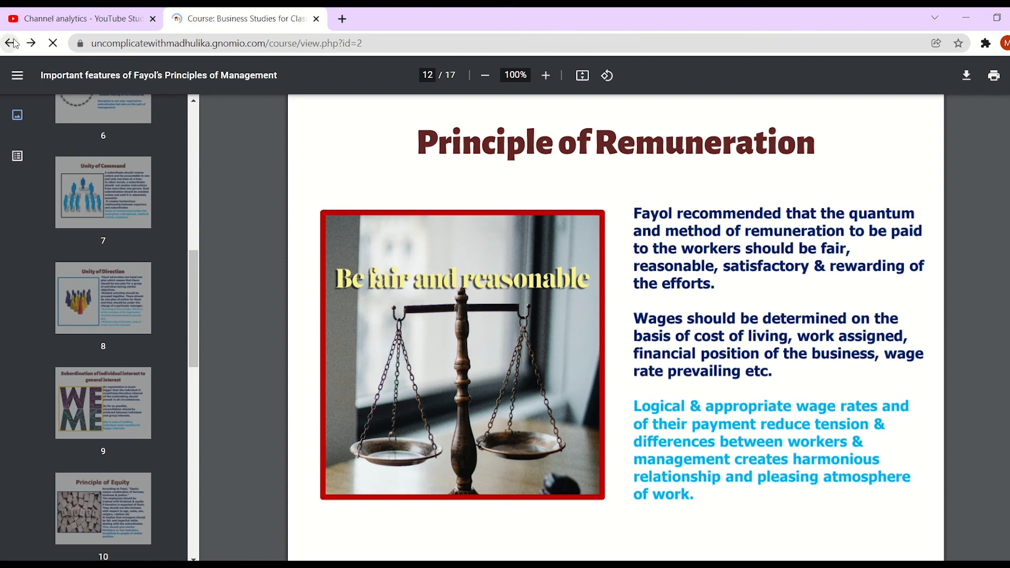
- Return to the course page and scroll to the Principles of Management section
click(9, 43)
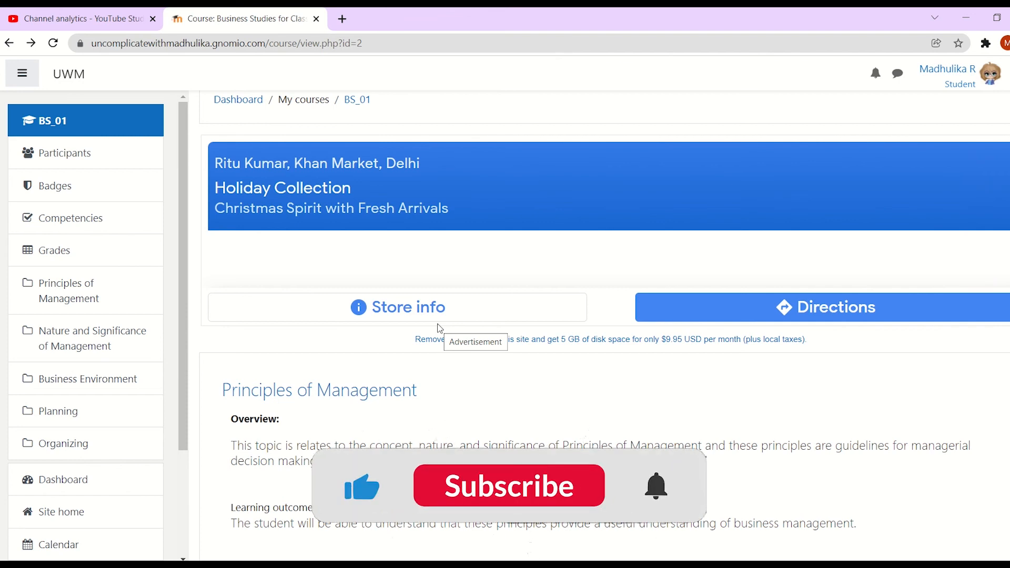
scroll(down, 3)
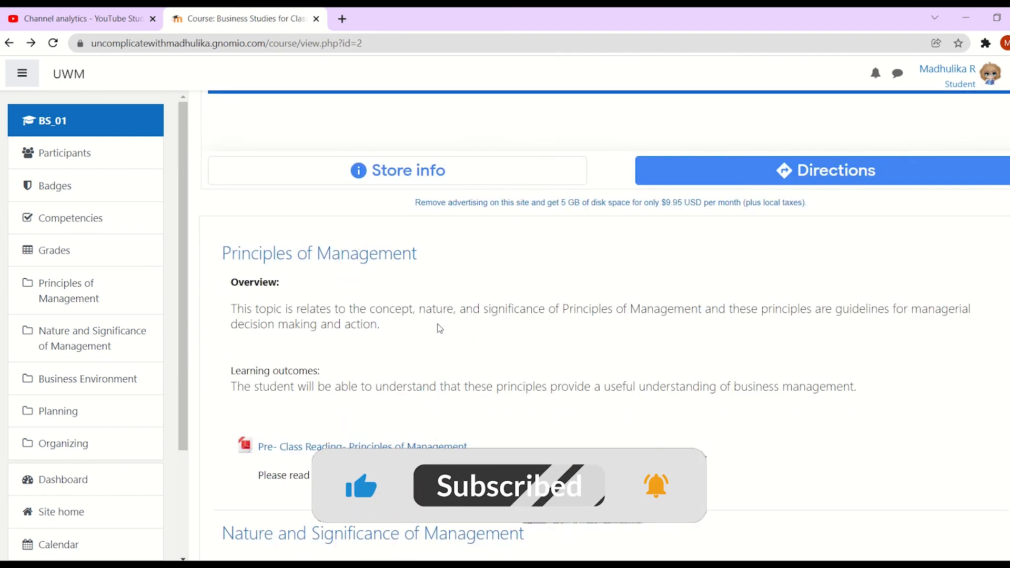